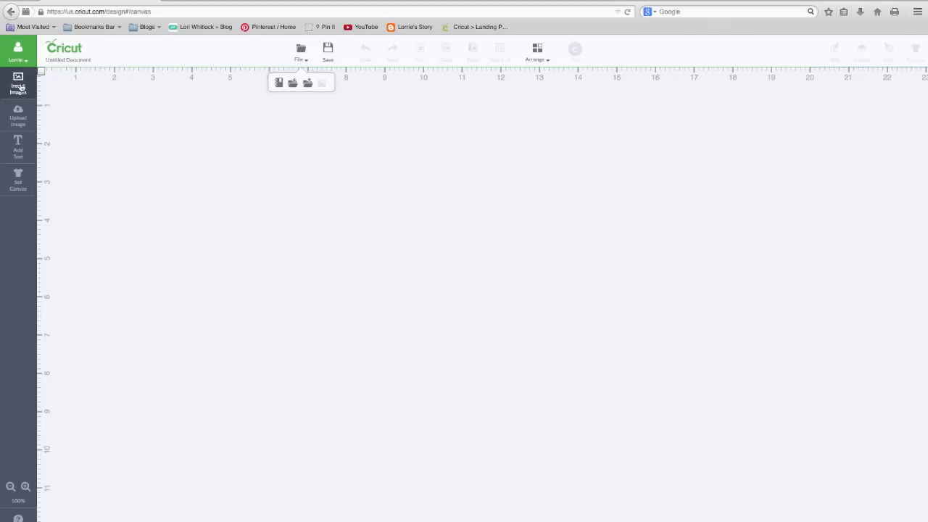
Step: Search the image library for a rectangle and the MERRY tree image
{"action": "left_click", "coordinate": [18, 82]}
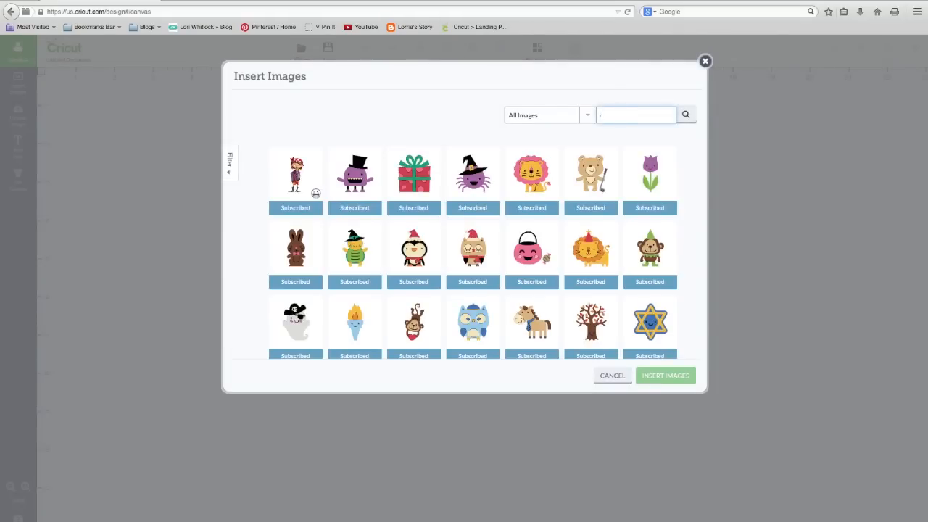
{"action": "type", "text": "rectangle"}
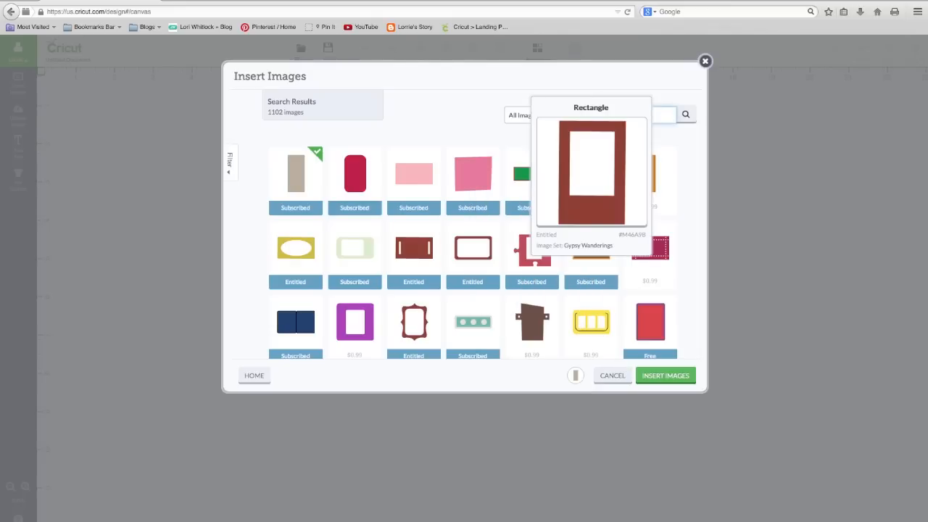
{"action": "type", "text": "merry"}
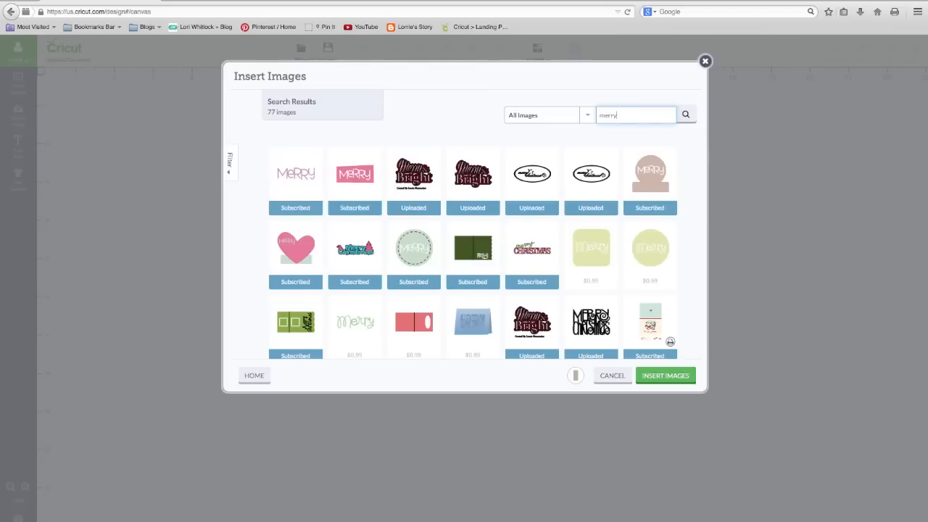
{"action": "scroll", "scroll_direction": "down", "scroll_amount": 3}
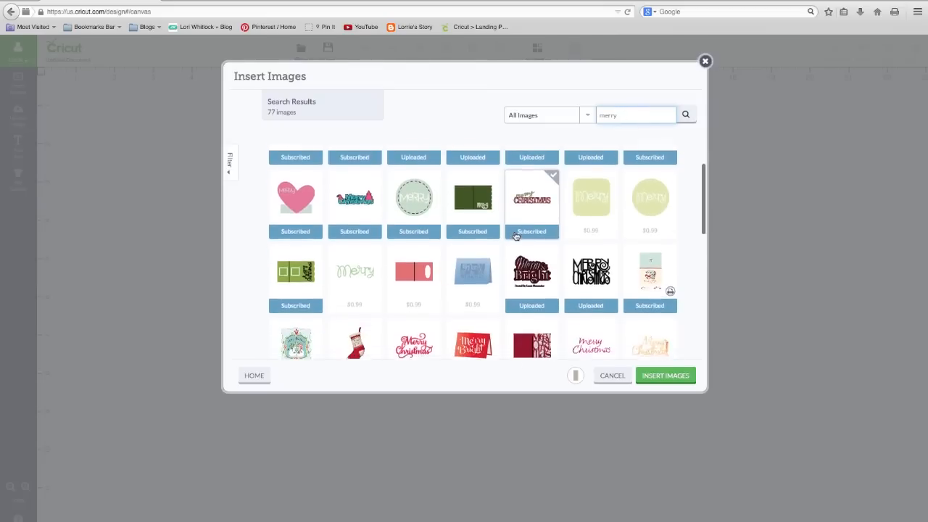
{"action": "scroll", "scroll_direction": "down", "scroll_amount": 3}
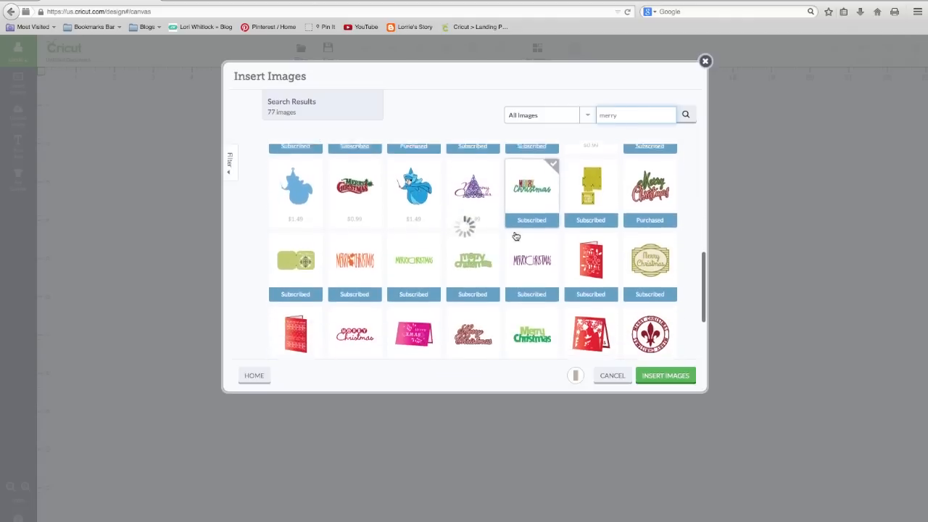
{"action": "scroll", "scroll_direction": "down", "scroll_amount": 3}
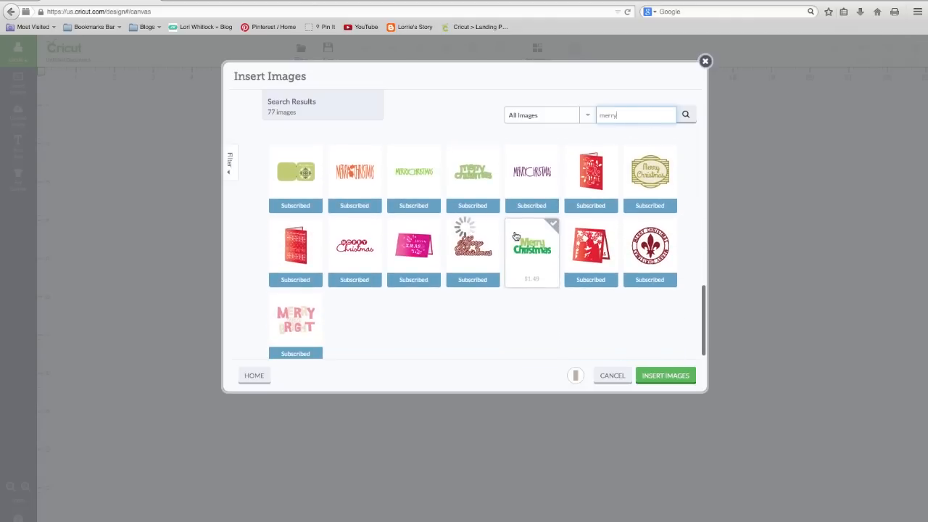
{"action": "mouse_move", "coordinate": [650, 244]}
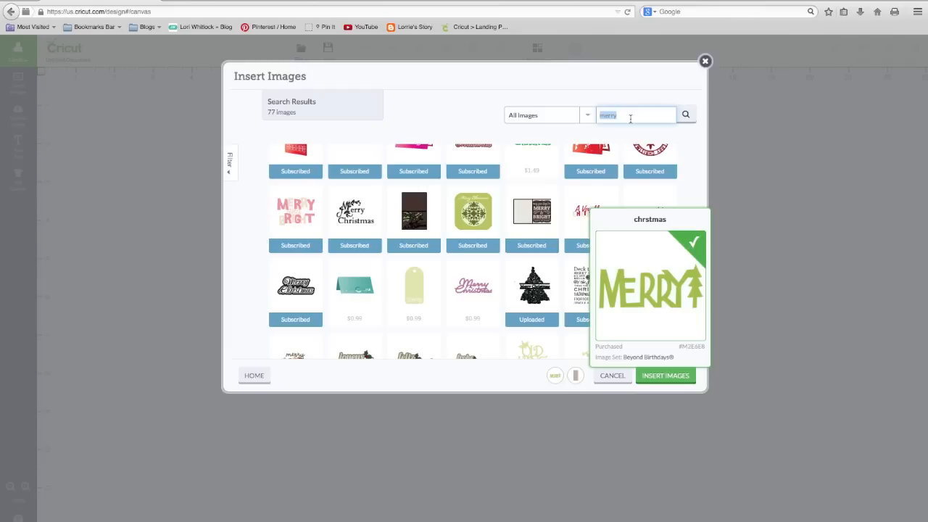
Step: Search for holly, pick the red-berried sprig, and insert all chosen images
{"action": "type", "text": "holly"}
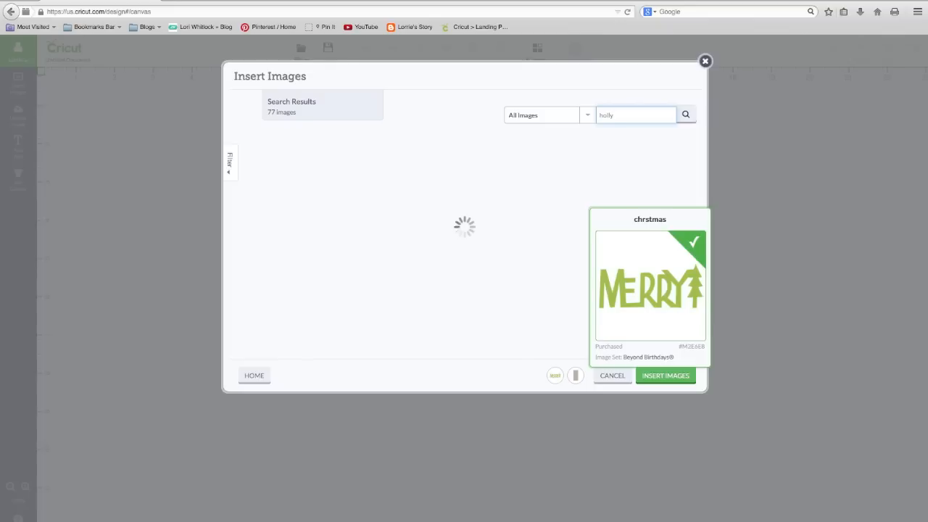
{"action": "left_click", "coordinate": [635, 115]}
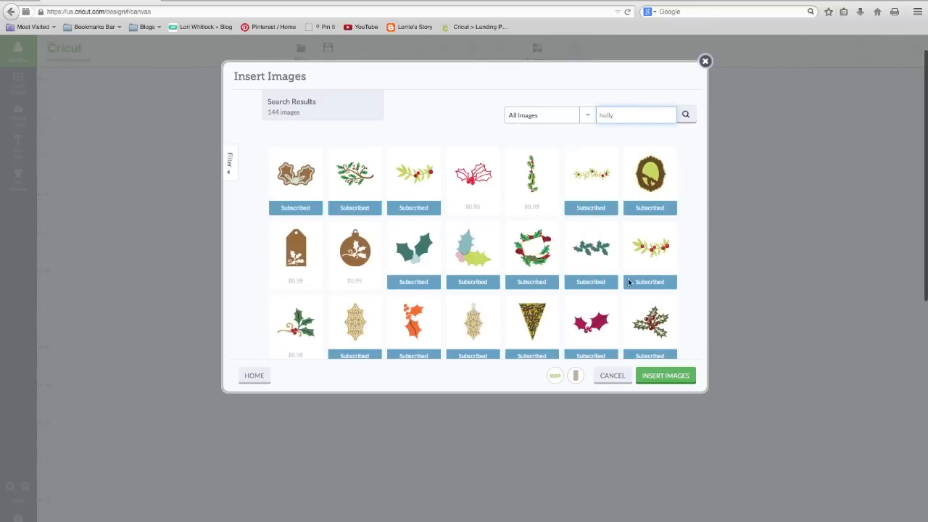
{"action": "left_click", "coordinate": [650, 323]}
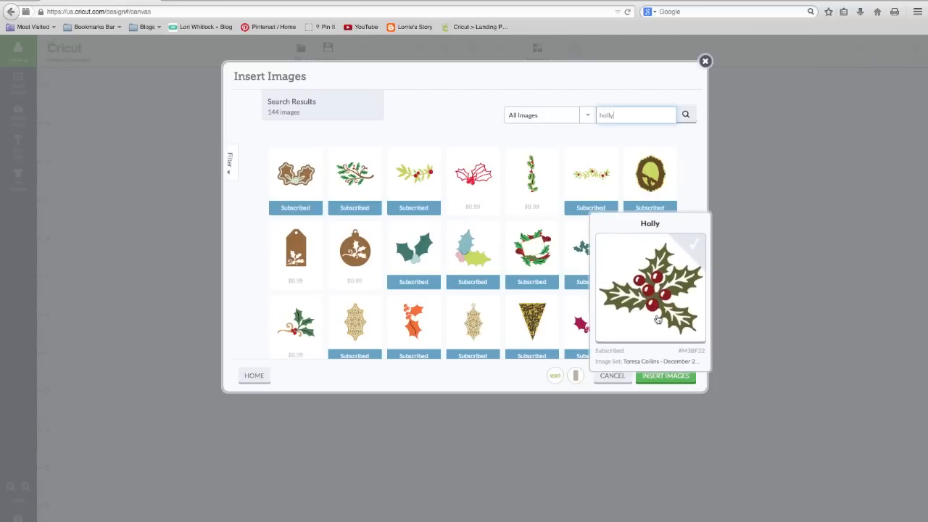
{"action": "left_click", "coordinate": [650, 287]}
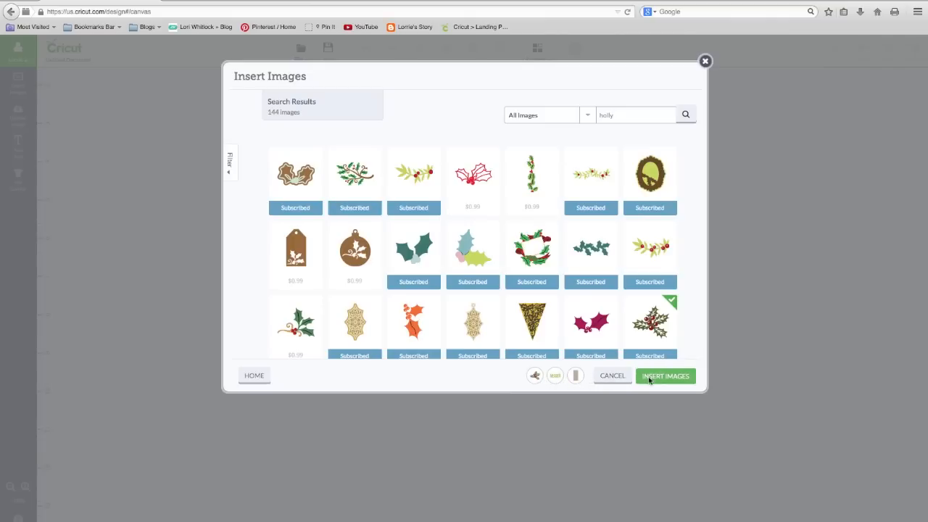
{"action": "left_click", "coordinate": [665, 376]}
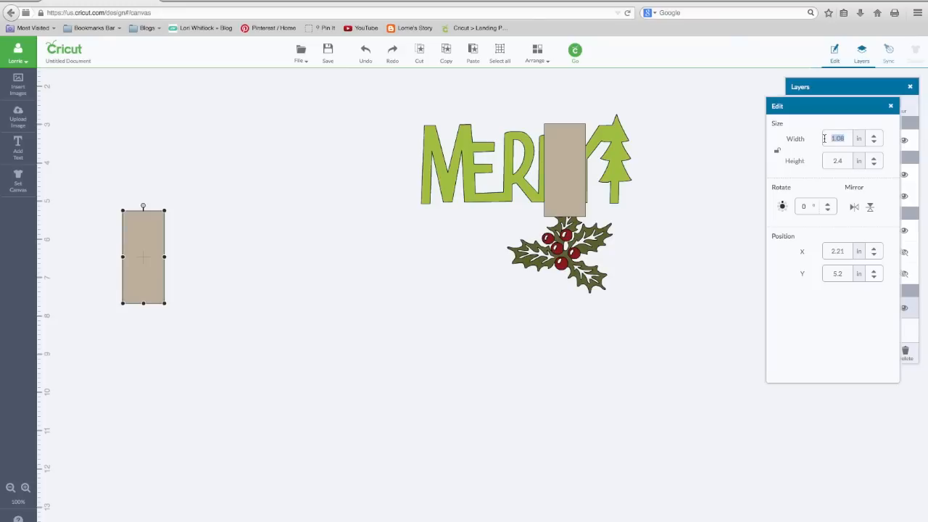
Step: Set the rectangle's width to 5.500 and height to 8.5 inches
{"action": "type", "text": "5.500"}
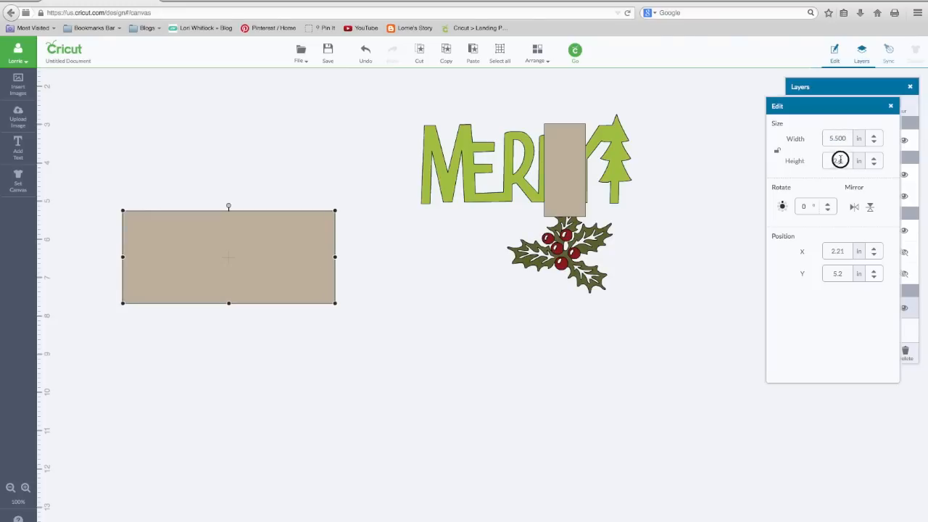
{"action": "type", "text": "8.500"}
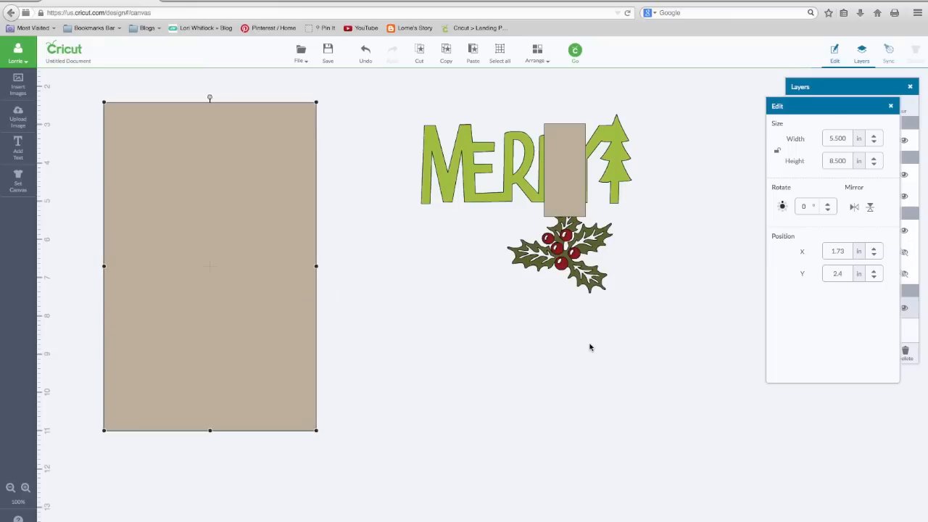
{"action": "mouse_move", "coordinate": [403, 158]}
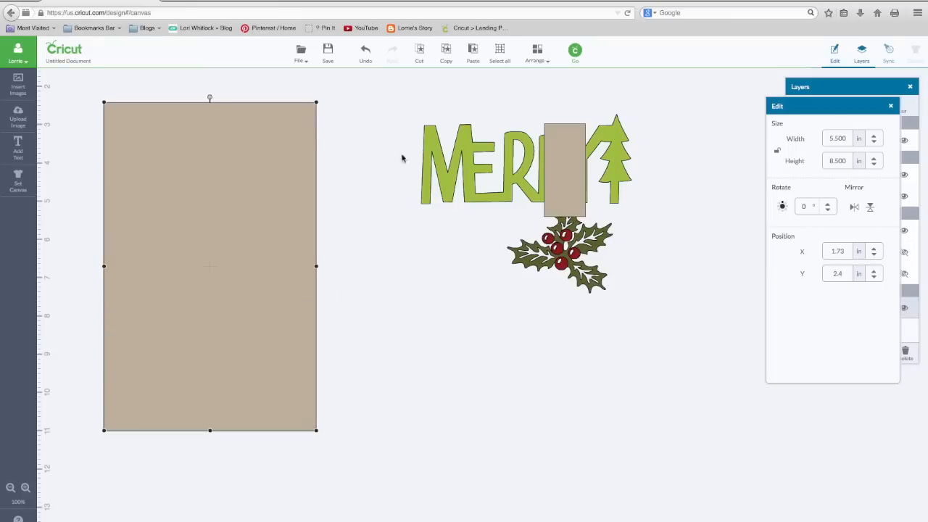
{"action": "mouse_move", "coordinate": [213, 102]}
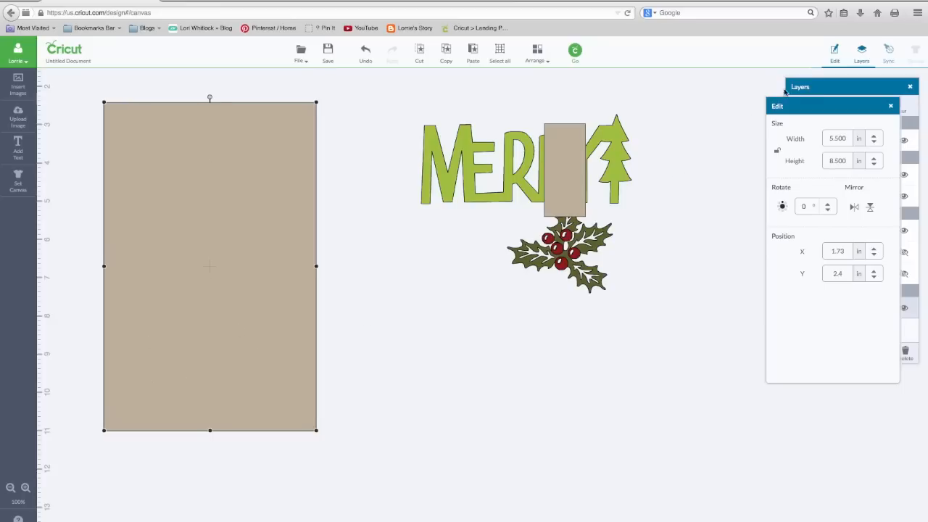
{"action": "mouse_move", "coordinate": [18, 148]}
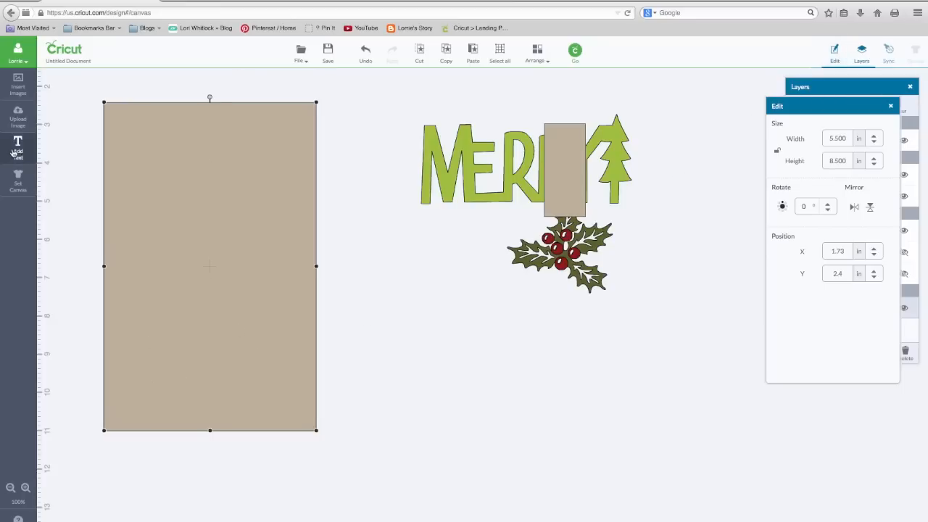
Step: Add a text box reading 'Happy Holidays from our Family to Yours'
{"action": "left_click", "coordinate": [17, 145]}
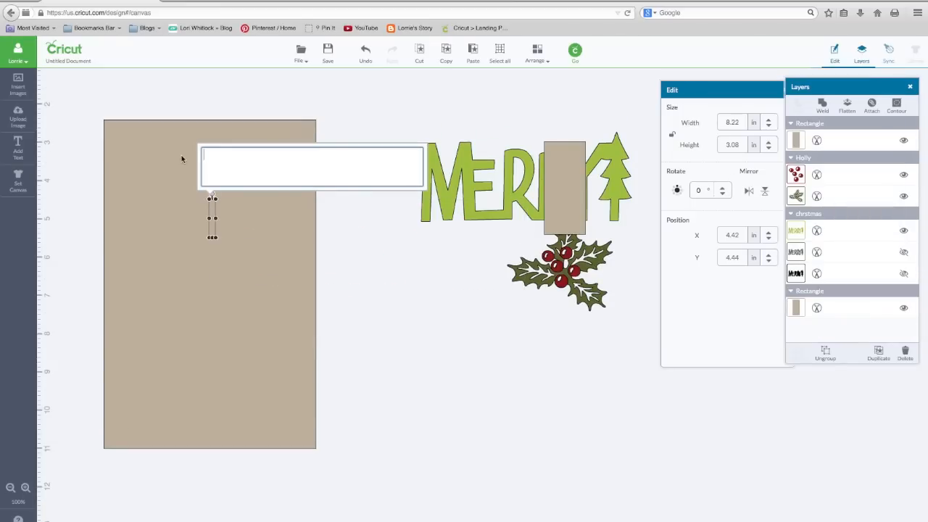
{"action": "type", "text": "Happy Holidays"}
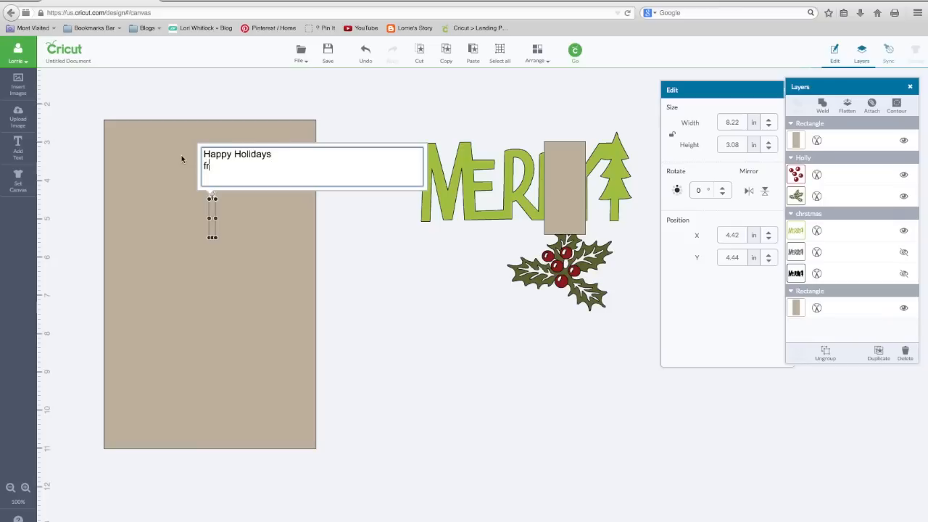
{"action": "type", "text": "om our"}
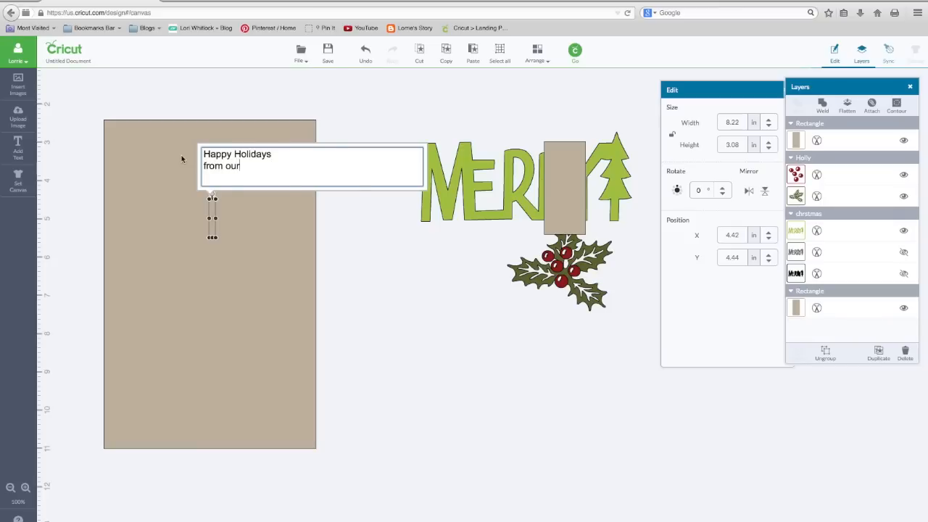
{"action": "type", "text": "Family to"}
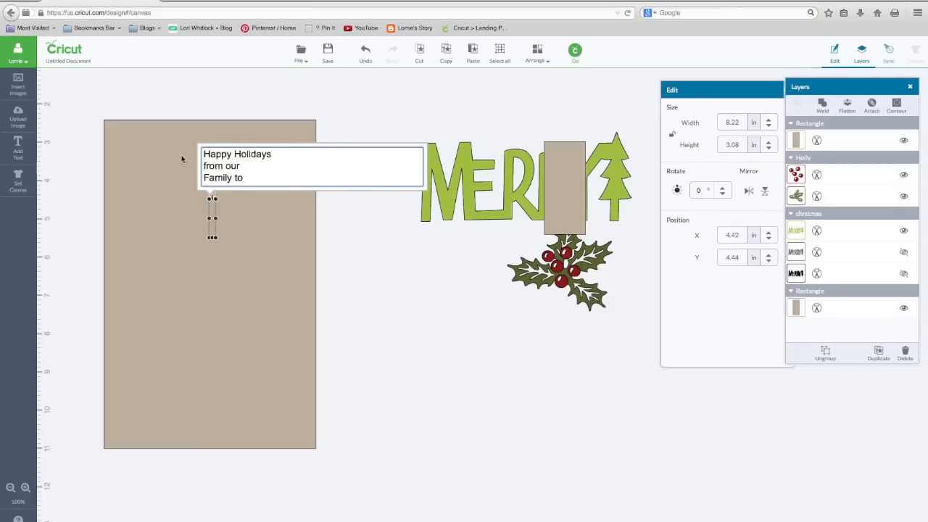
{"action": "type", "text": "Yours"}
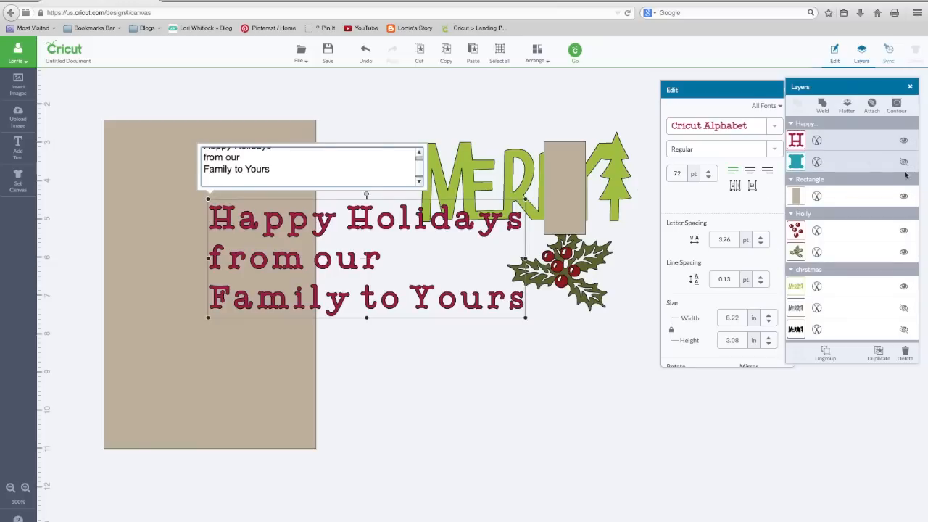
Step: Filter fonts to writing styles and apply All Mixed Up to the greeting
{"action": "left_click", "coordinate": [765, 106]}
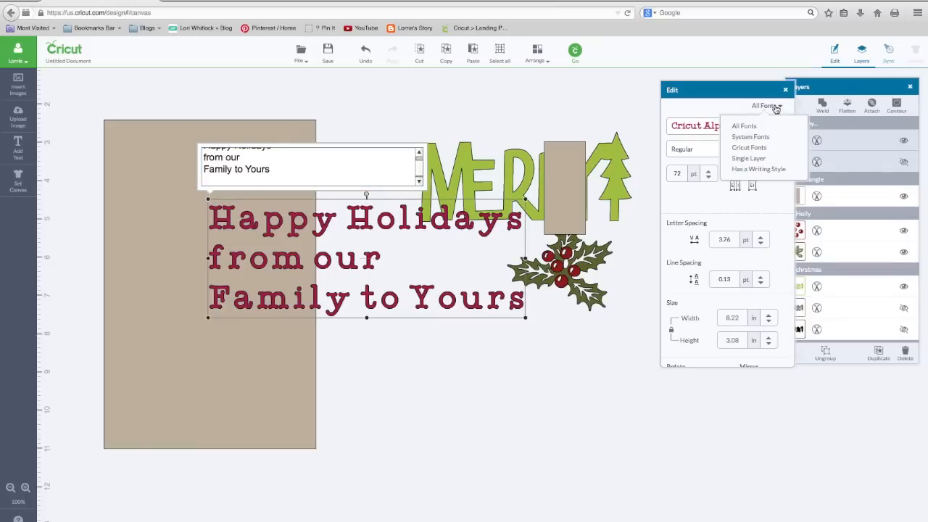
{"action": "mouse_move", "coordinate": [767, 171]}
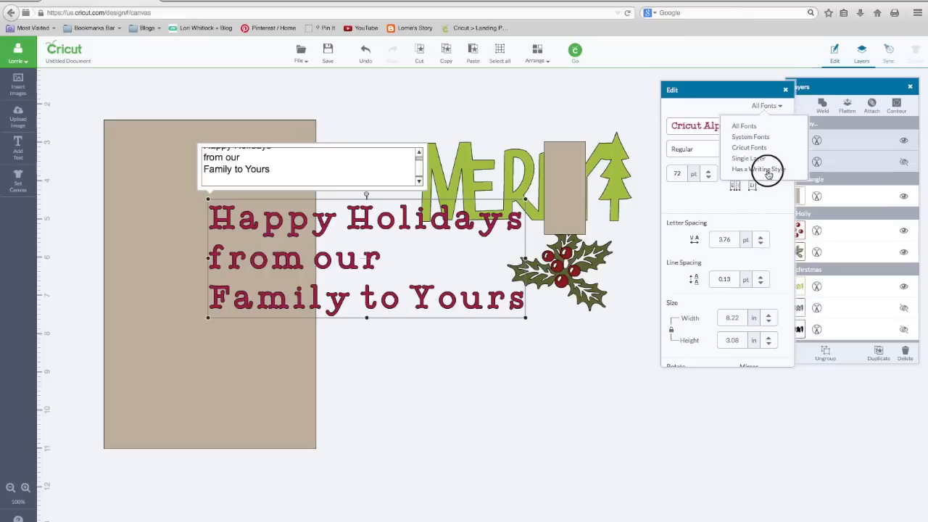
{"action": "left_click", "coordinate": [758, 169]}
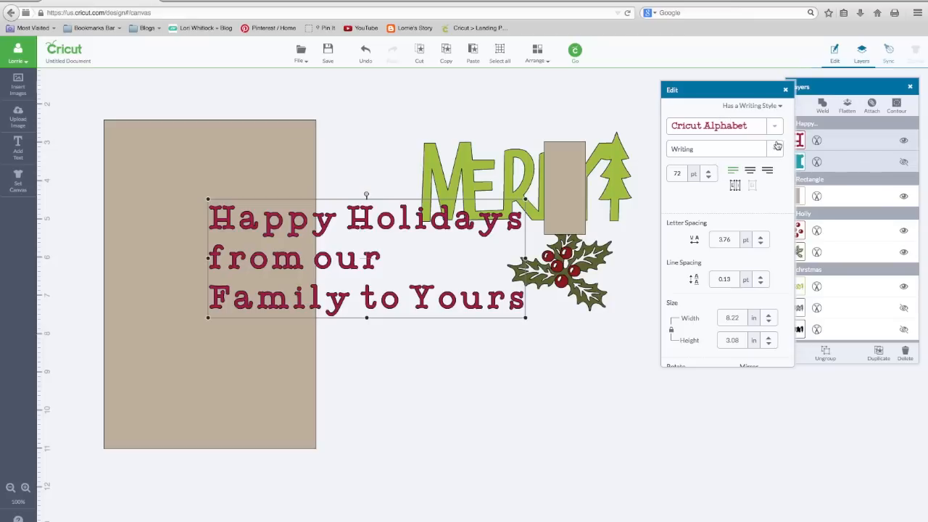
{"action": "left_click", "coordinate": [775, 125]}
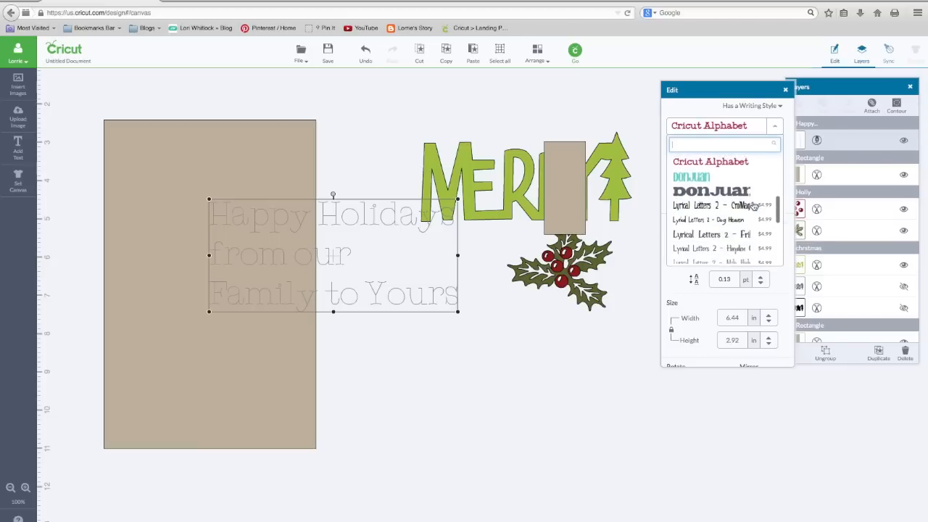
{"action": "scroll", "scroll_direction": "down", "scroll_amount": 3}
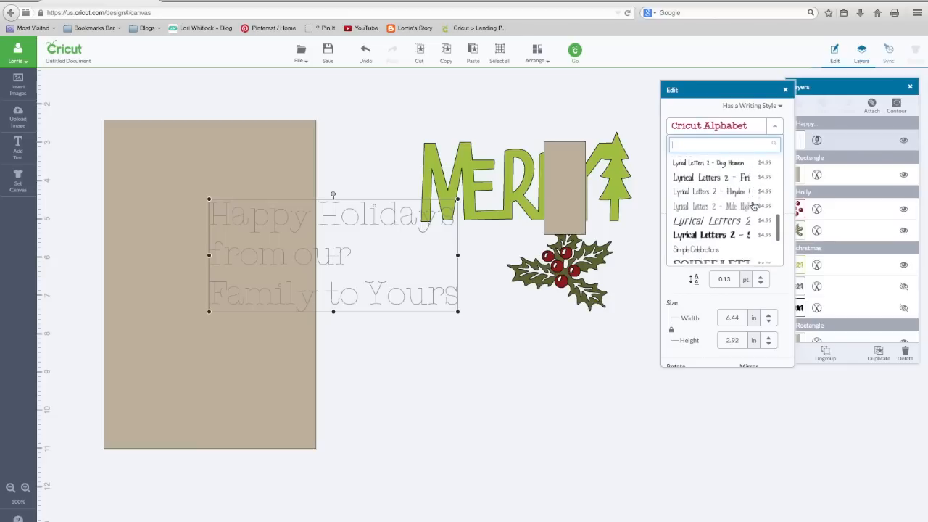
{"action": "scroll", "scroll_direction": "down", "scroll_amount": 3}
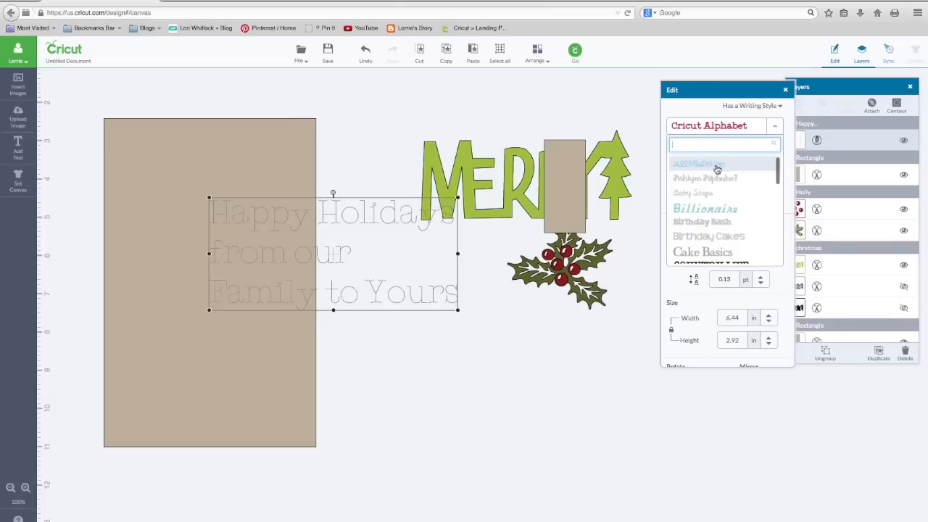
{"action": "left_click", "coordinate": [697, 164]}
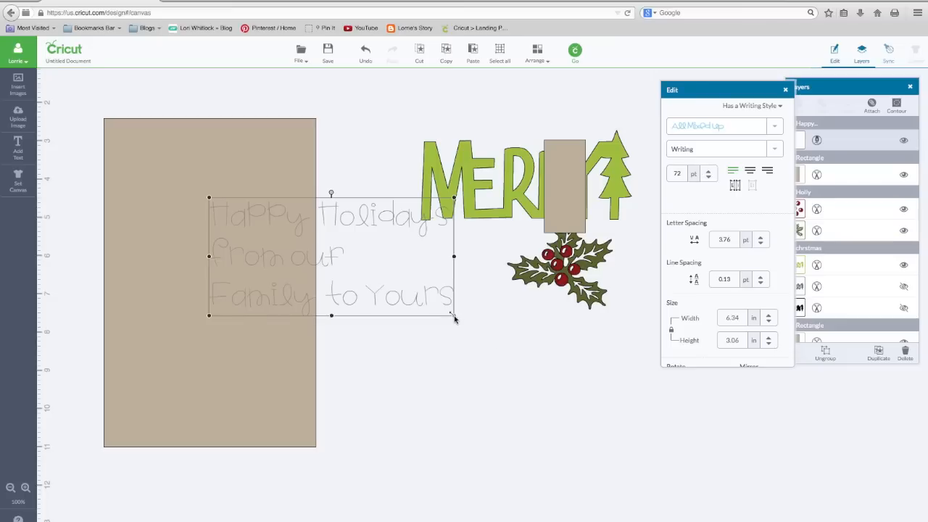
Step: Scale the greeting down and place it in the card's lower area
{"action": "left_click_drag", "start_coordinate": [455, 315], "coordinate": [377, 269]}
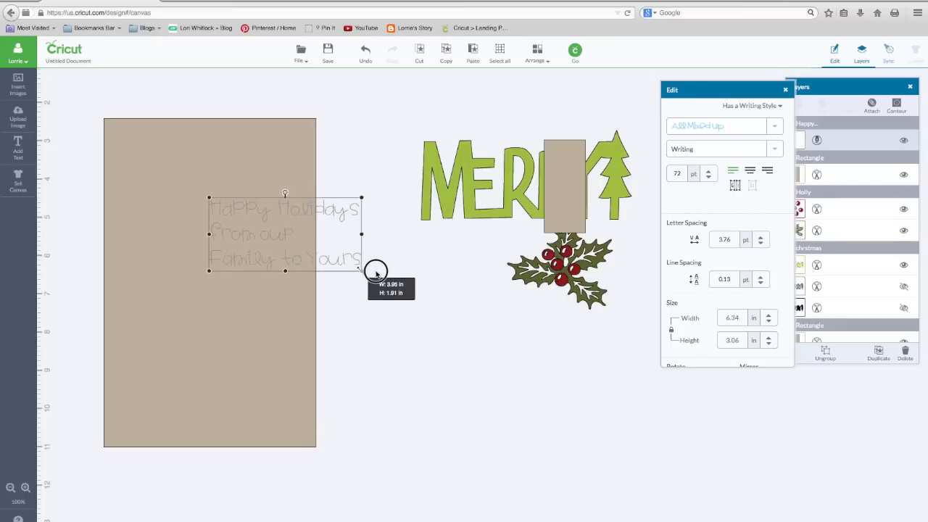
{"action": "left_click_drag", "start_coordinate": [377, 270], "coordinate": [341, 265]}
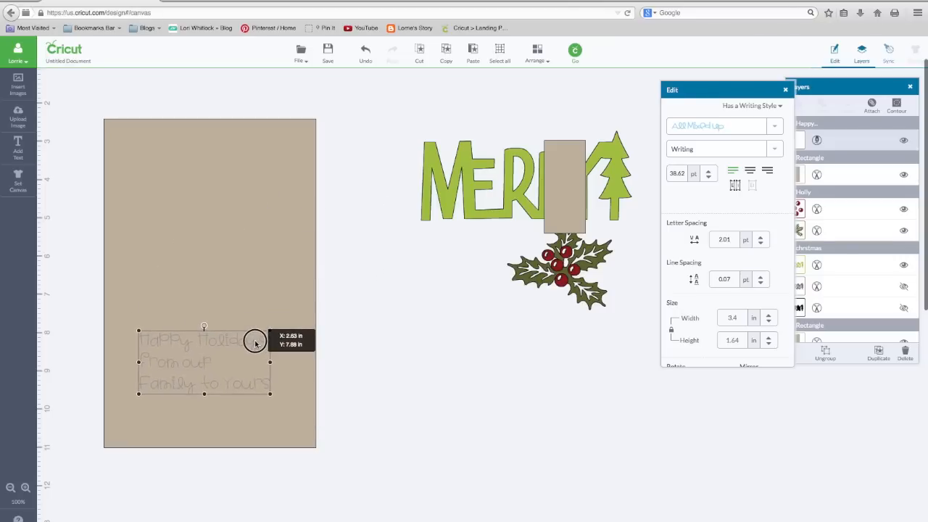
{"action": "left_click_drag", "start_coordinate": [254, 342], "coordinate": [256, 344]}
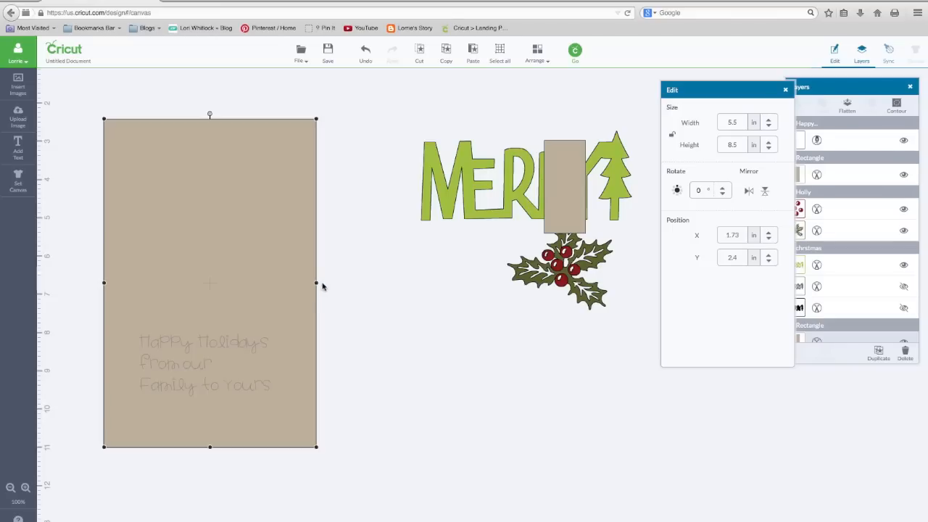
{"action": "mouse_move", "coordinate": [124, 286]}
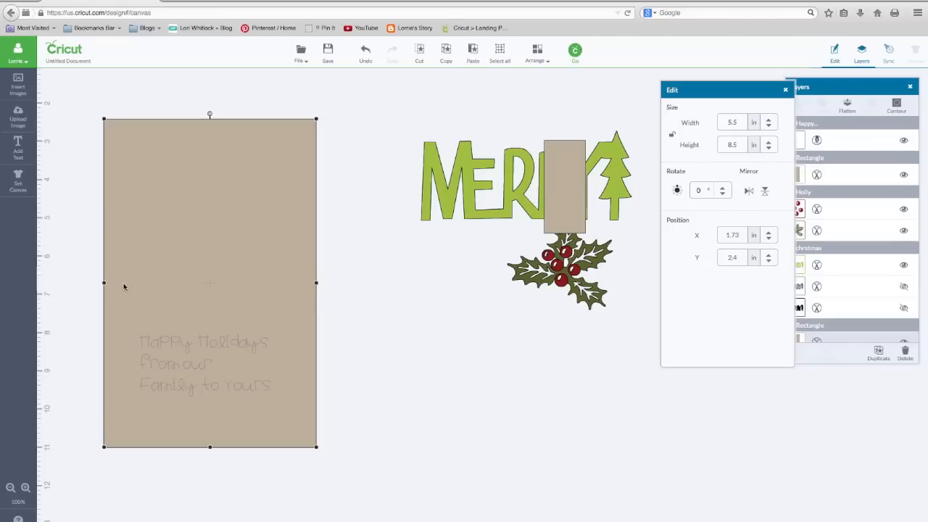
{"action": "mouse_move", "coordinate": [212, 428]}
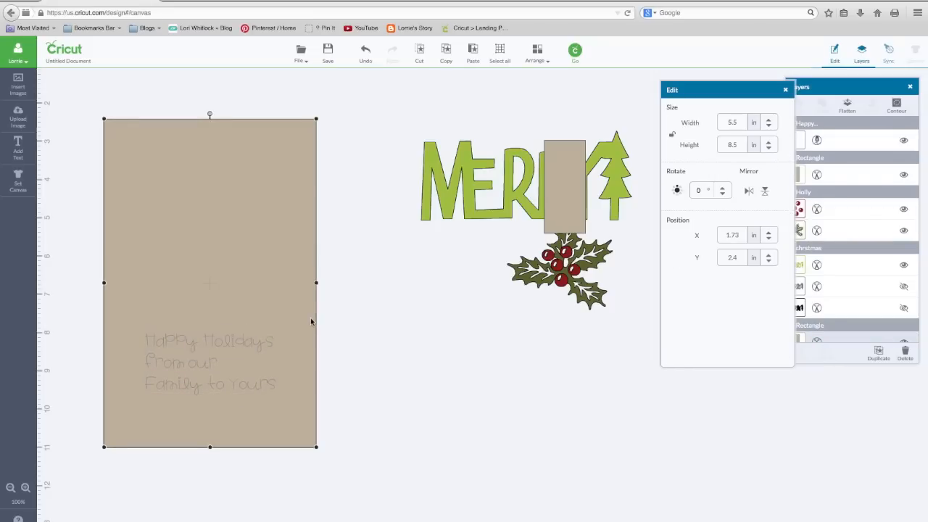
{"action": "mouse_move", "coordinate": [247, 399]}
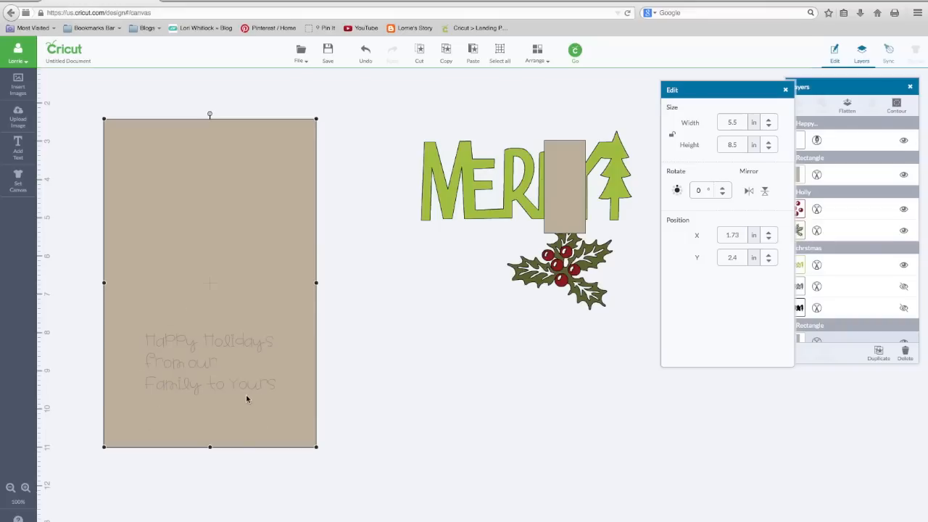
{"action": "mouse_move", "coordinate": [114, 398]}
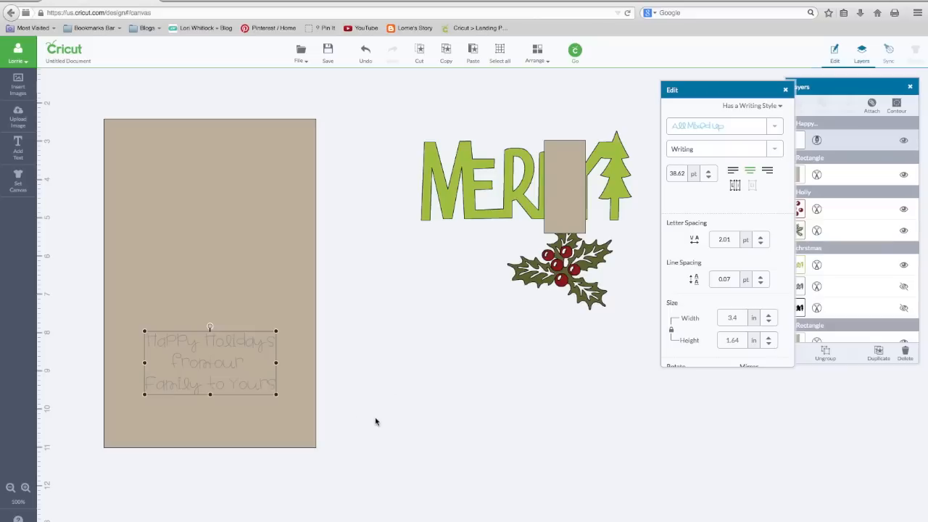
{"action": "mouse_move", "coordinate": [382, 422]}
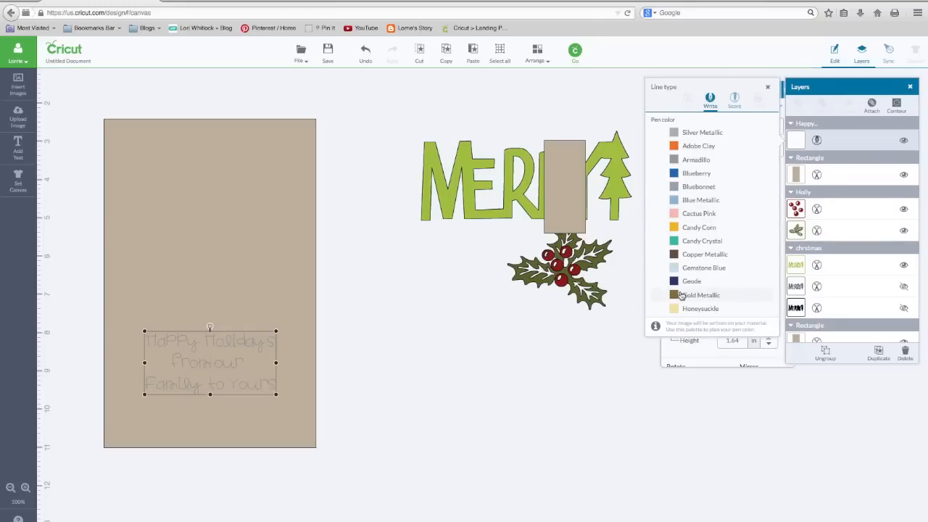
Step: Move the card with its attached greeting up and to the left
{"action": "scroll", "scroll_direction": "down", "scroll_amount": 3}
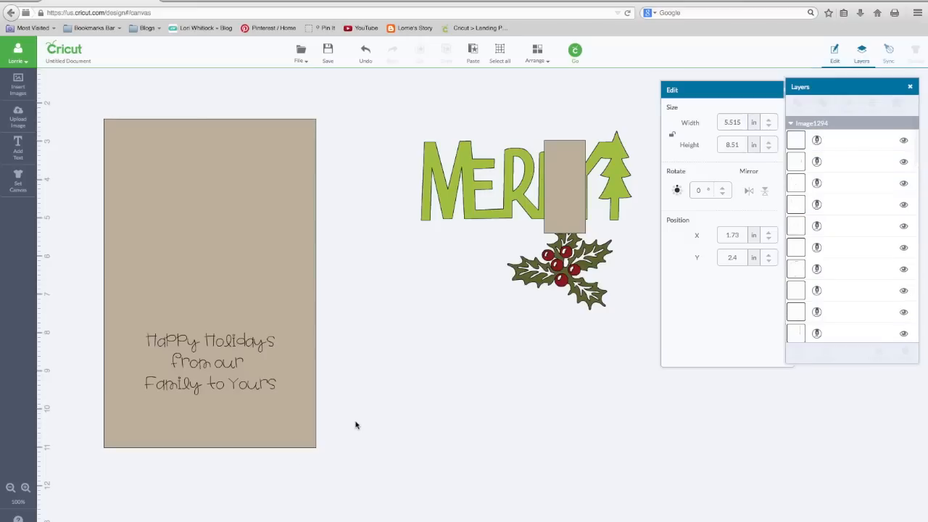
{"action": "mouse_move", "coordinate": [192, 375]}
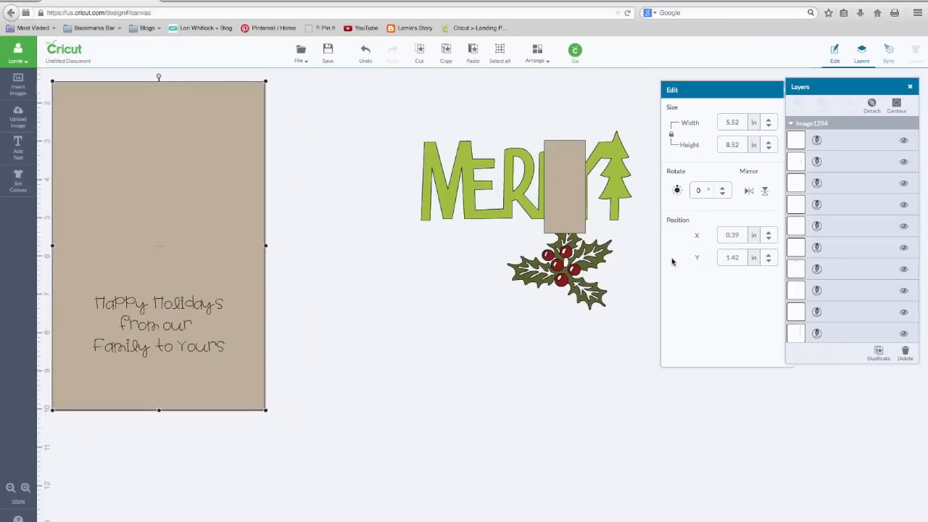
{"action": "left_click_drag", "start_coordinate": [564, 185], "coordinate": [387, 338]}
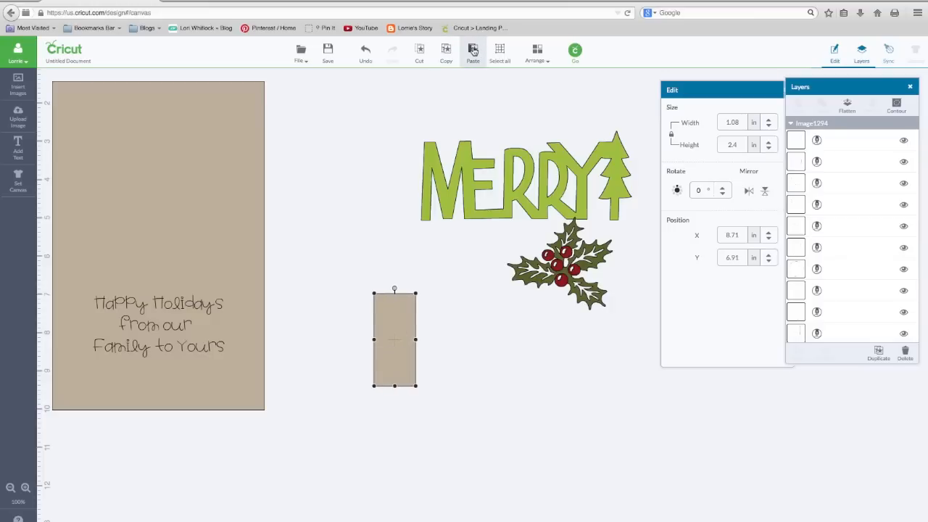
Step: Paste a rectangle, size it 5.5 by 4.25 inches, and align it with the card
{"action": "left_click", "coordinate": [473, 51]}
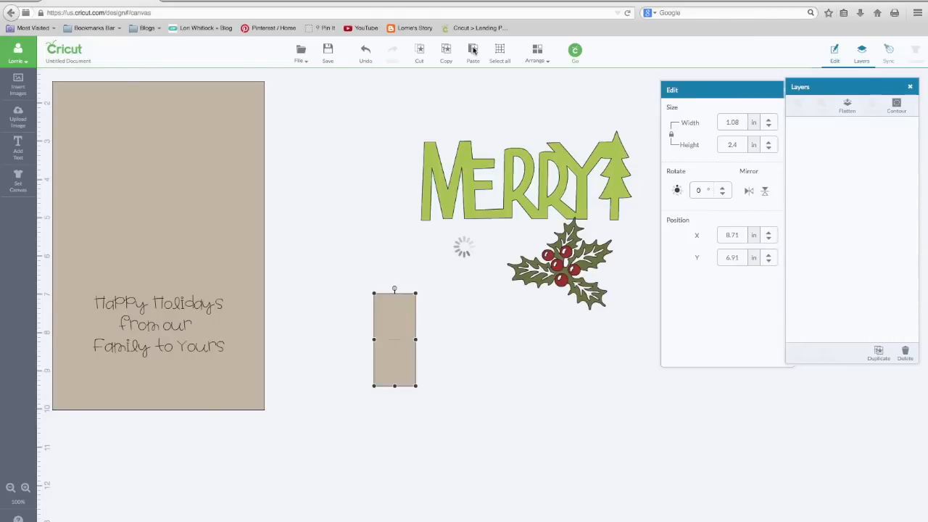
{"action": "left_click_drag", "start_coordinate": [394, 340], "coordinate": [573, 210]}
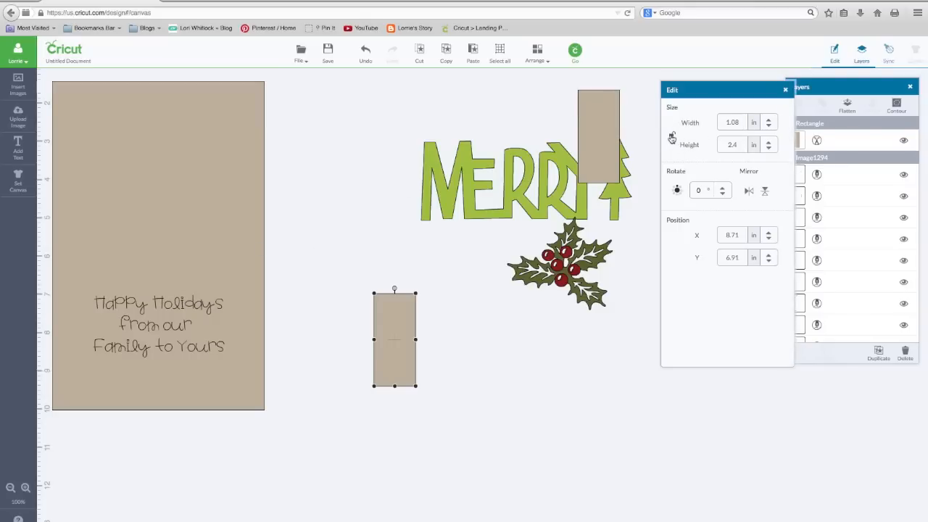
{"action": "left_click", "coordinate": [732, 122]}
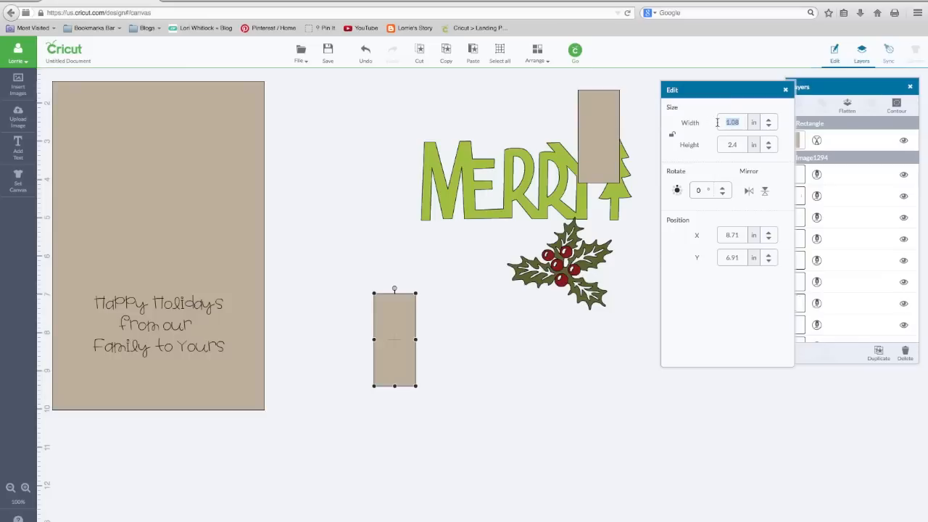
{"action": "type", "text": "5.500"}
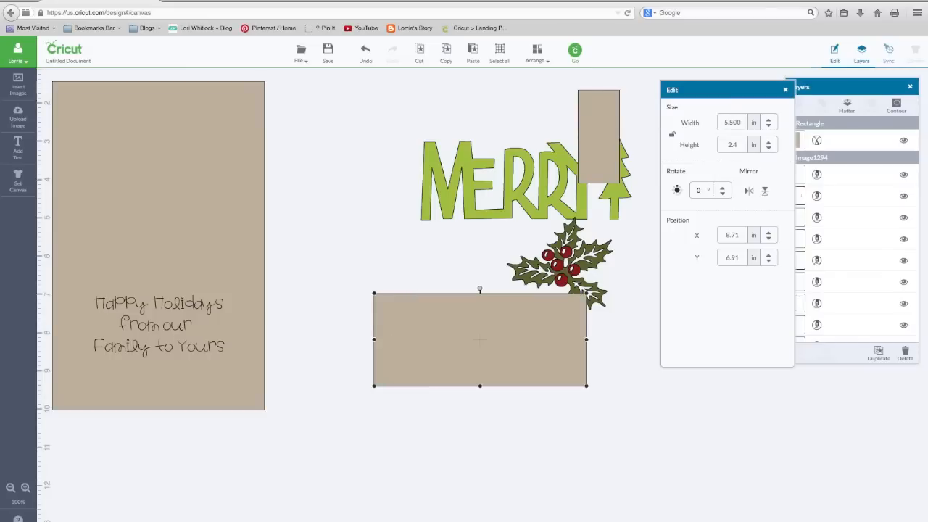
{"action": "left_click", "coordinate": [733, 144]}
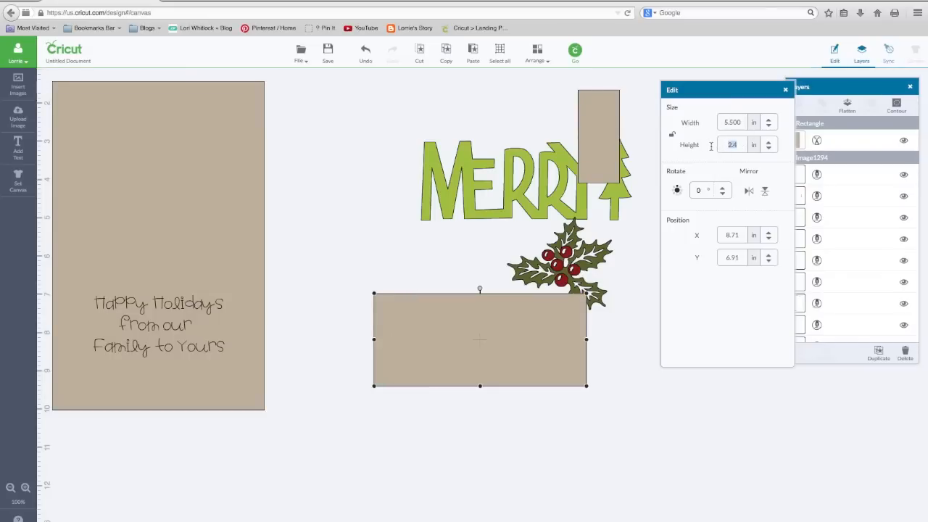
{"action": "type", "text": "4.25"}
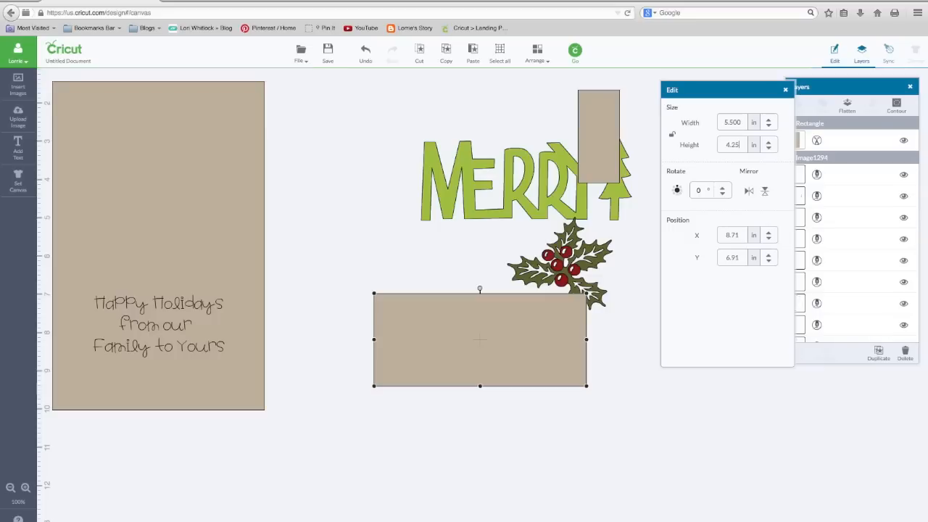
{"action": "left_click_drag", "start_coordinate": [479, 340], "coordinate": [210, 350]}
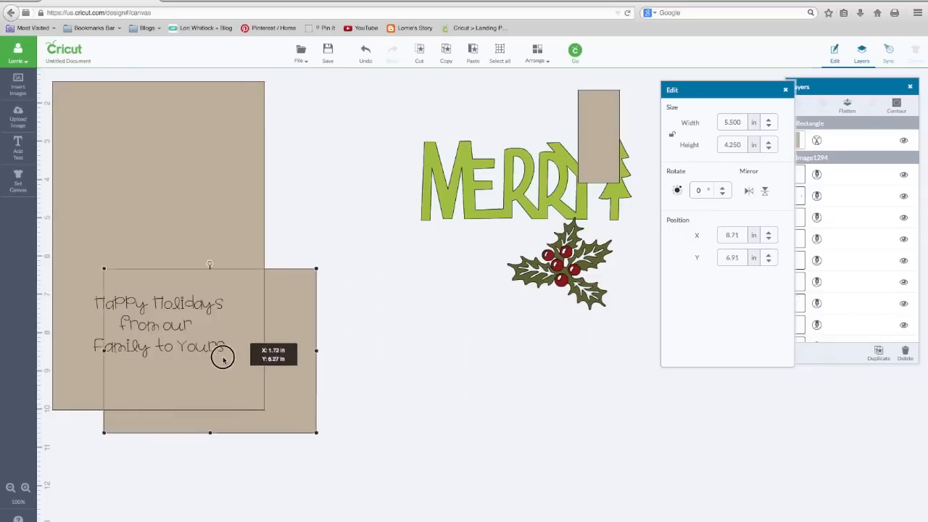
{"action": "left_click_drag", "start_coordinate": [223, 359], "coordinate": [185, 334]}
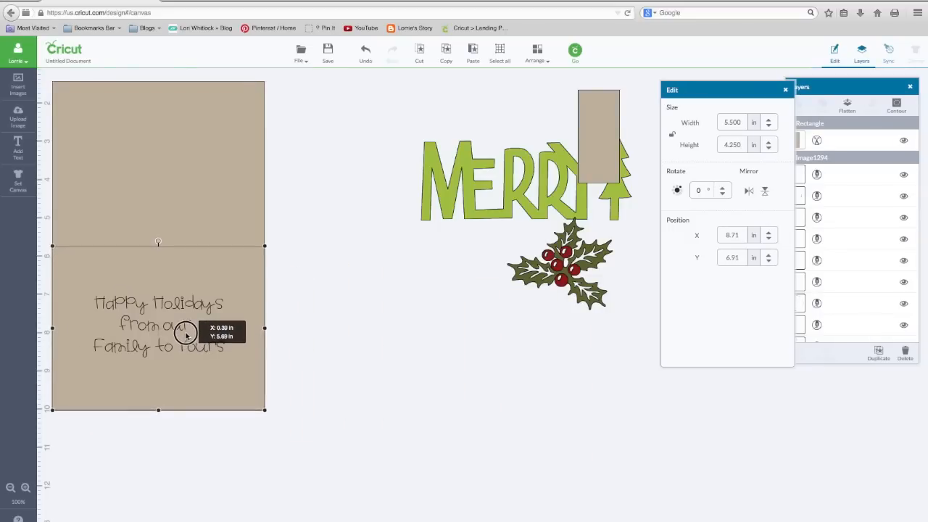
{"action": "left_click_drag", "start_coordinate": [185, 333], "coordinate": [428, 383]}
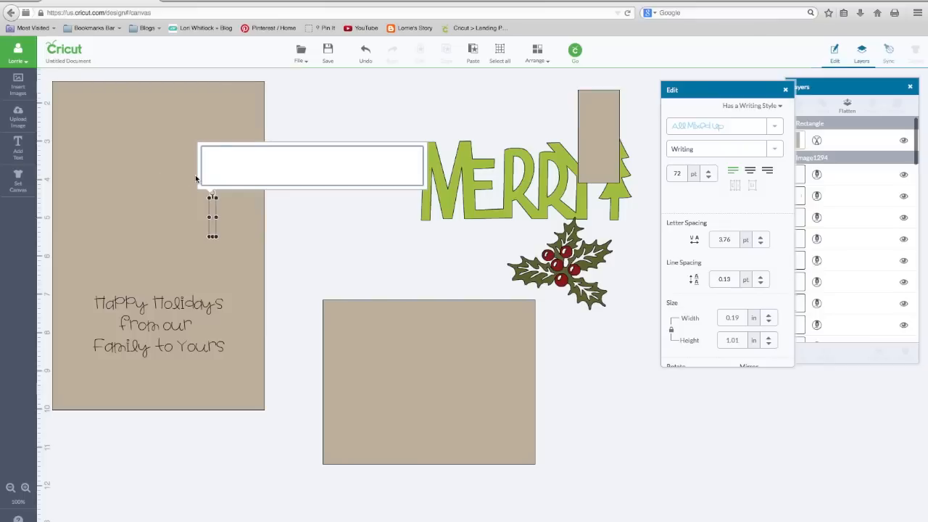
Step: Type CHRISTMAS, switch the font filter to all fonts, and apply Arial
{"action": "type", "text": "CHRISTMAS"}
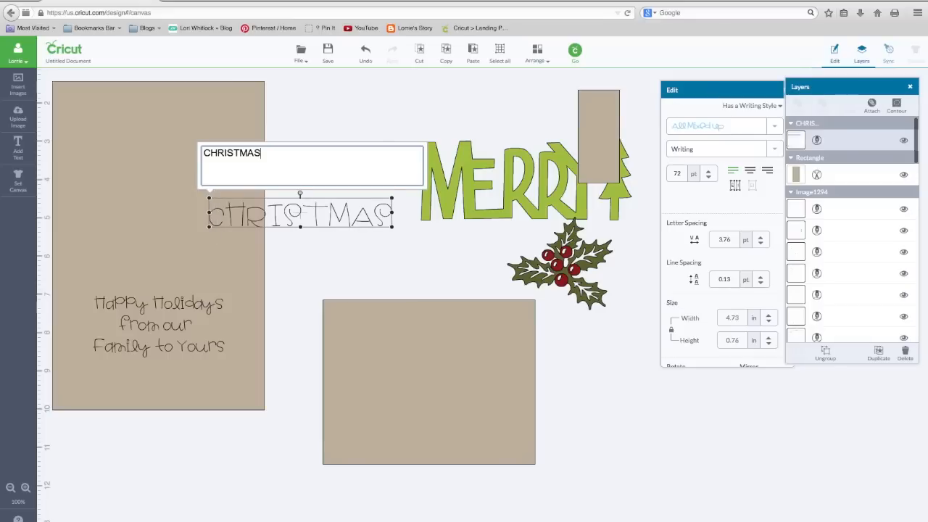
{"action": "left_click", "coordinate": [752, 105]}
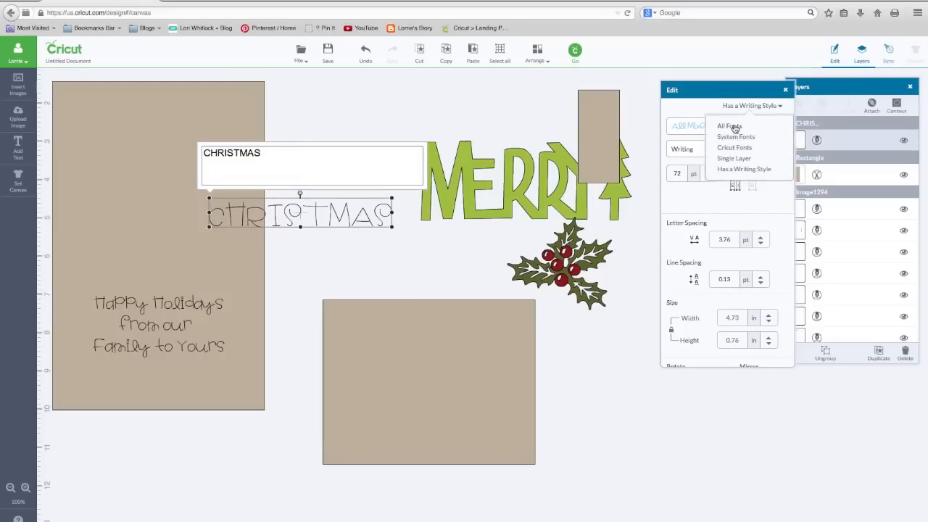
{"action": "left_click", "coordinate": [729, 125]}
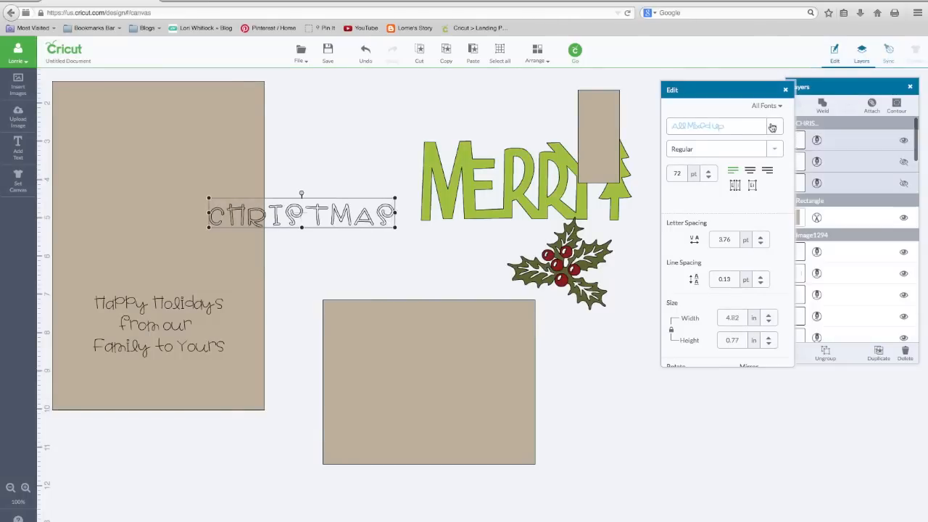
{"action": "left_click", "coordinate": [725, 126]}
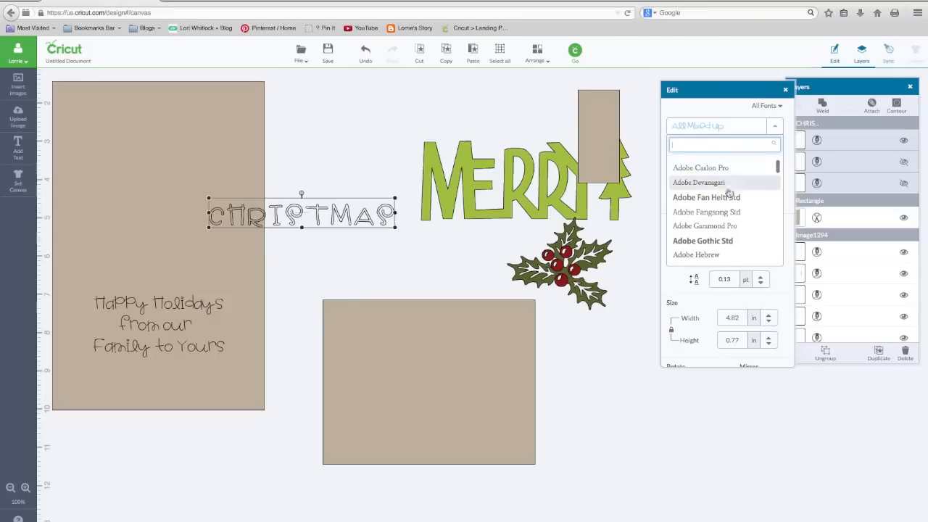
{"action": "left_click", "coordinate": [705, 197]}
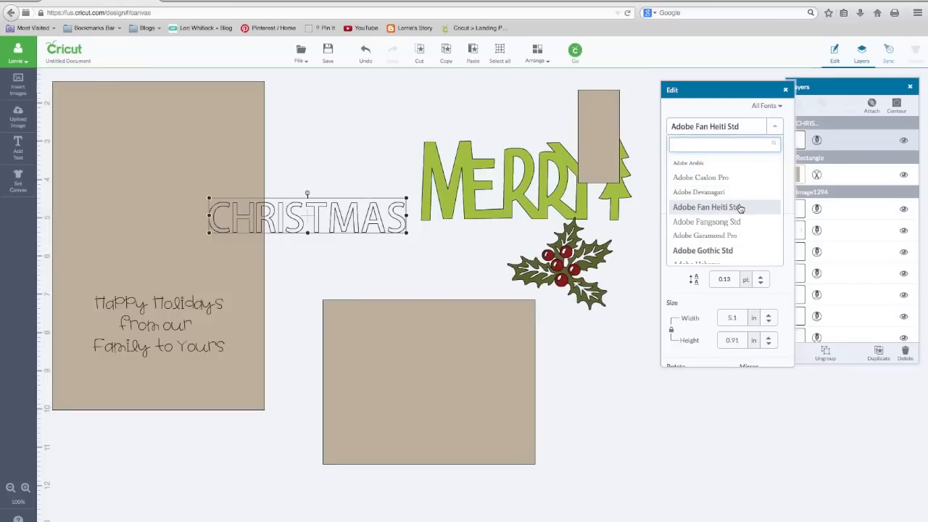
{"action": "scroll", "scroll_direction": "down", "scroll_amount": 3}
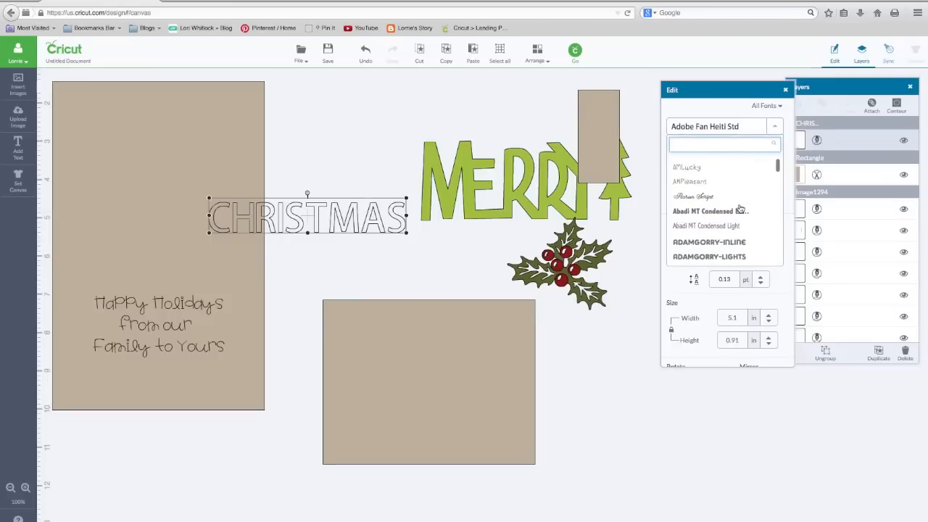
{"action": "scroll", "scroll_direction": "down", "scroll_amount": 3}
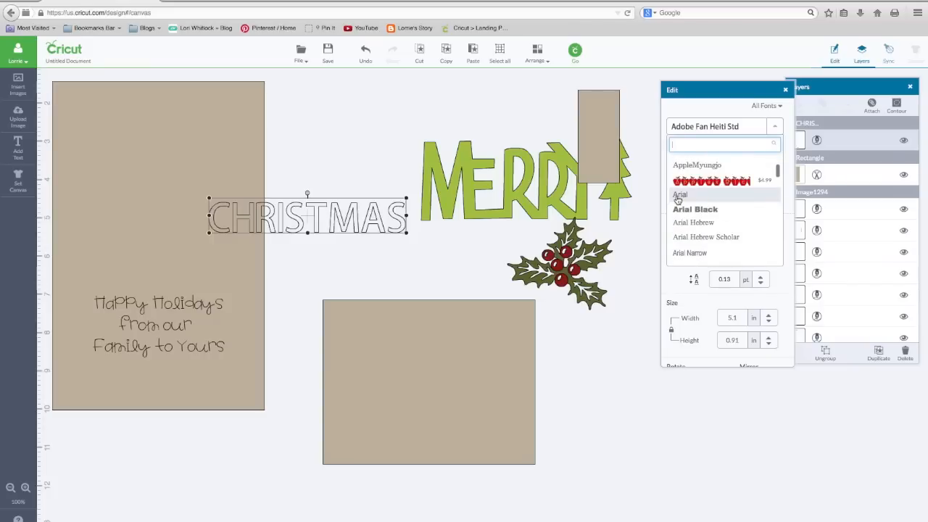
{"action": "left_click", "coordinate": [680, 194]}
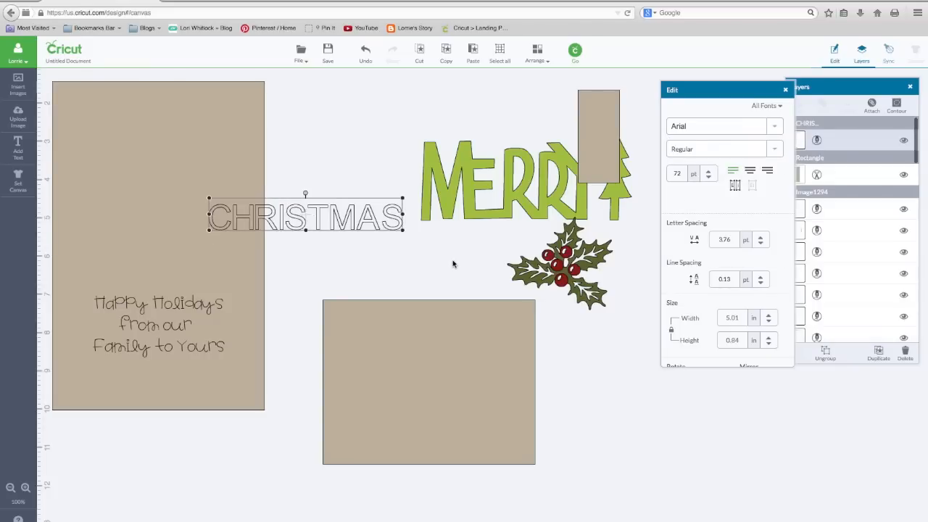
Step: Move CHRISTMAS onto the half-size rectangle, make it taller and wider along the bottom
{"action": "left_click_drag", "start_coordinate": [305, 214], "coordinate": [378, 323]}
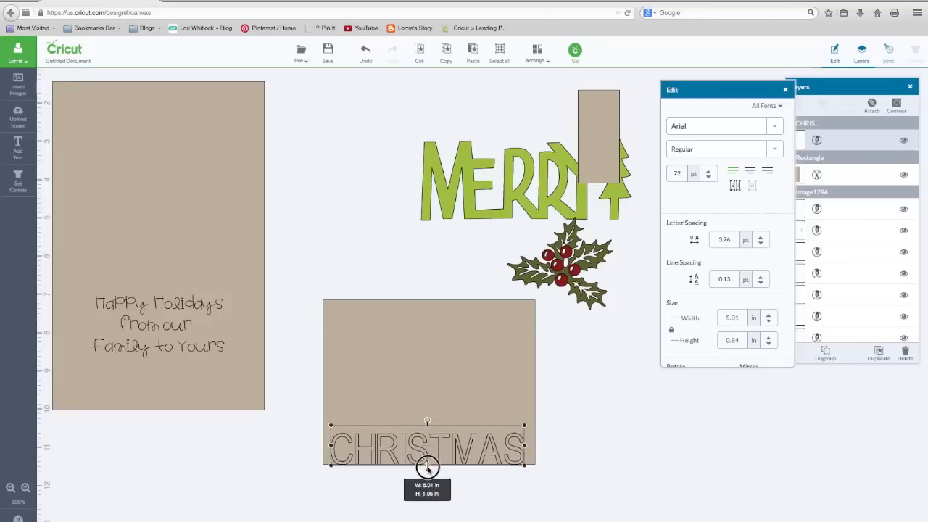
{"action": "left_click_drag", "start_coordinate": [428, 468], "coordinate": [428, 485]}
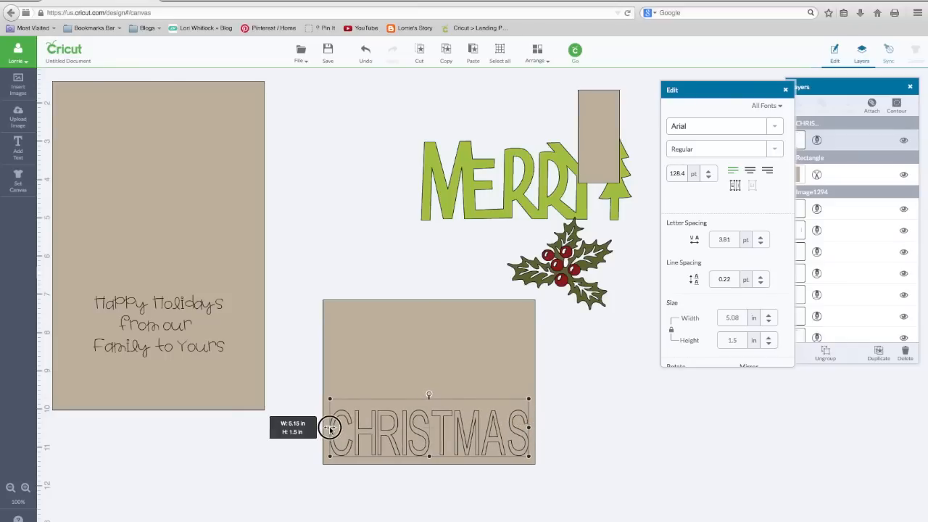
{"action": "left_click_drag", "start_coordinate": [329, 427], "coordinate": [397, 433]}
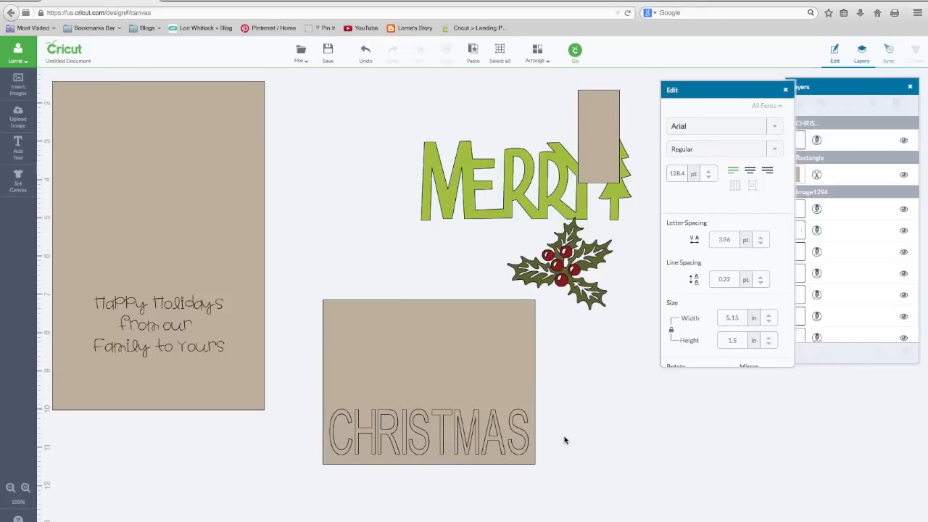
{"action": "mouse_move", "coordinate": [522, 438]}
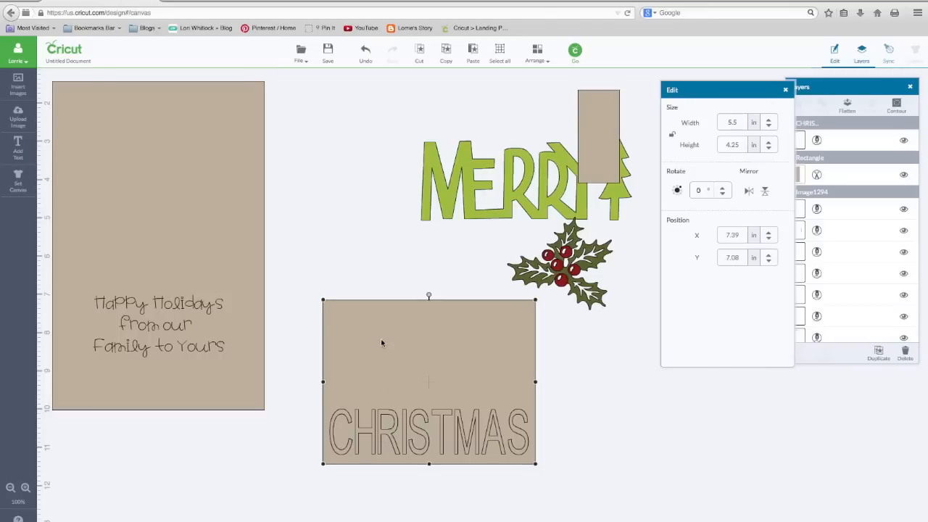
{"action": "mouse_move", "coordinate": [412, 432]}
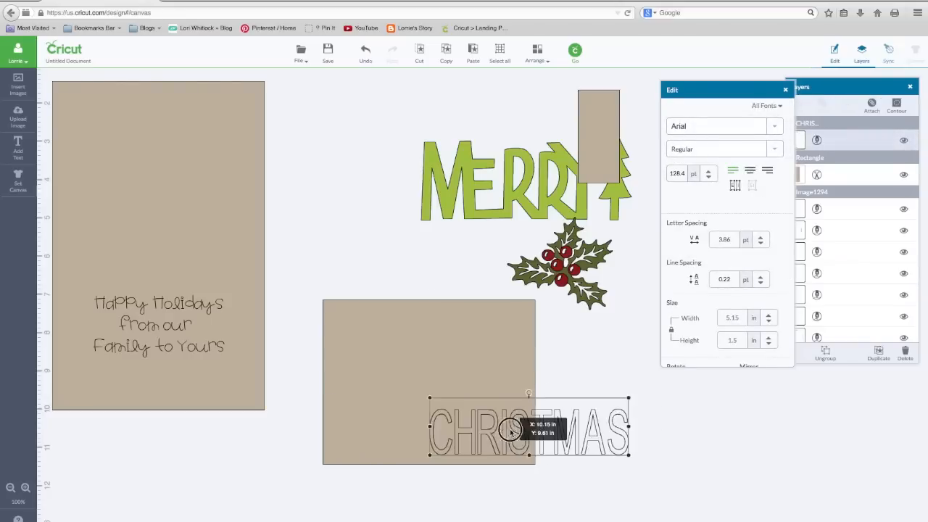
{"action": "left_click_drag", "start_coordinate": [511, 432], "coordinate": [410, 433]}
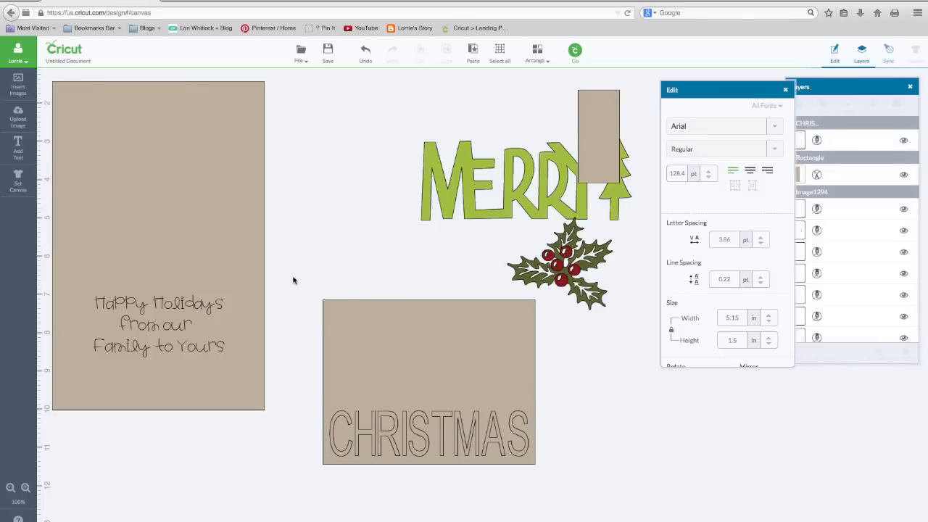
Step: Slice CHRISTMAS from the rectangle, set the loose letters aside, and return the cut-out below MERRY
{"action": "left_click", "coordinate": [428, 381]}
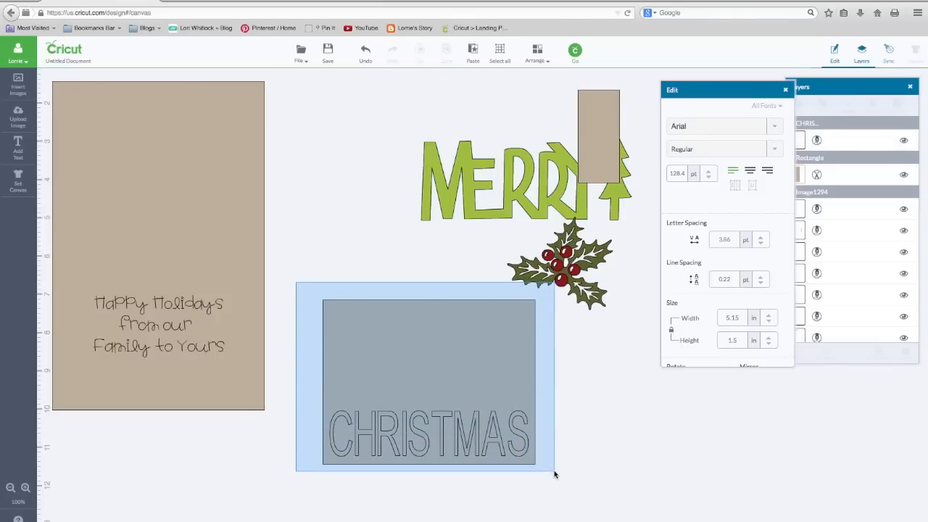
{"action": "left_click", "coordinate": [428, 382]}
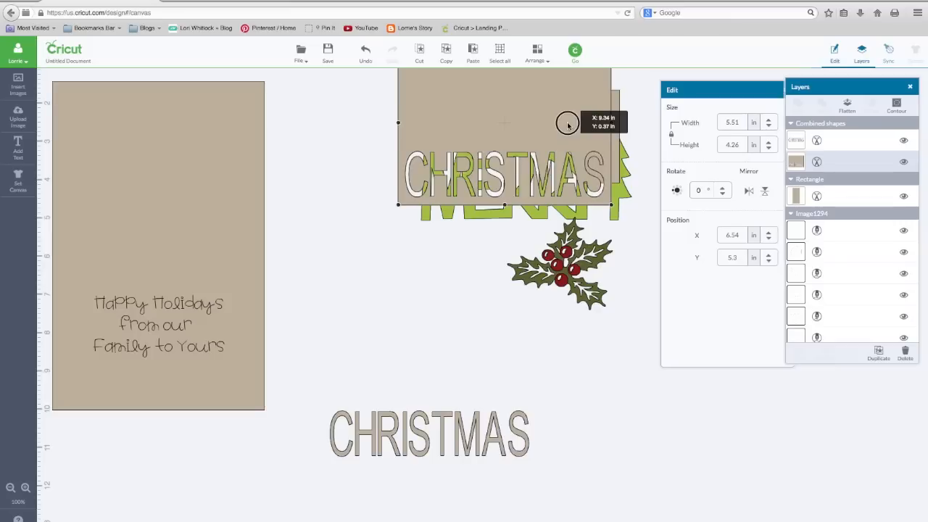
{"action": "left_click_drag", "start_coordinate": [569, 123], "coordinate": [526, 240]}
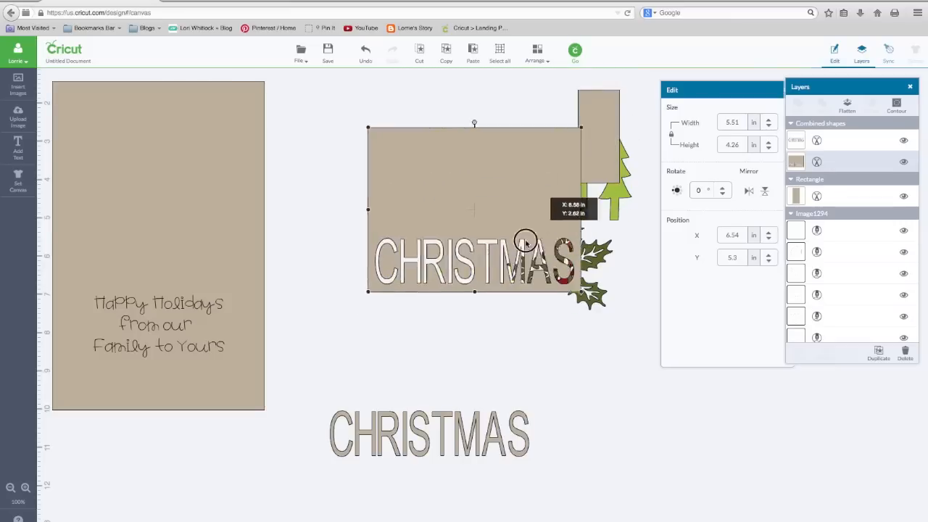
{"action": "left_click_drag", "start_coordinate": [474, 209], "coordinate": [404, 279]}
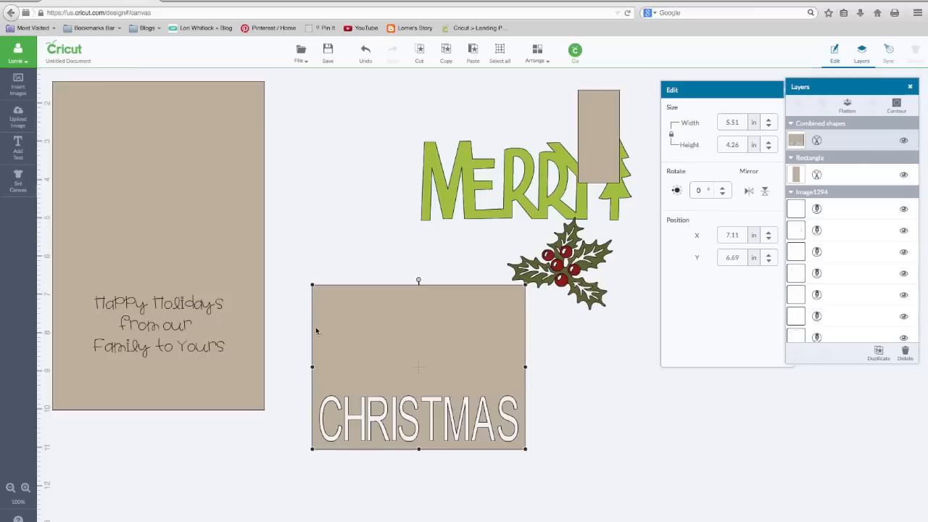
{"action": "mouse_move", "coordinate": [514, 317]}
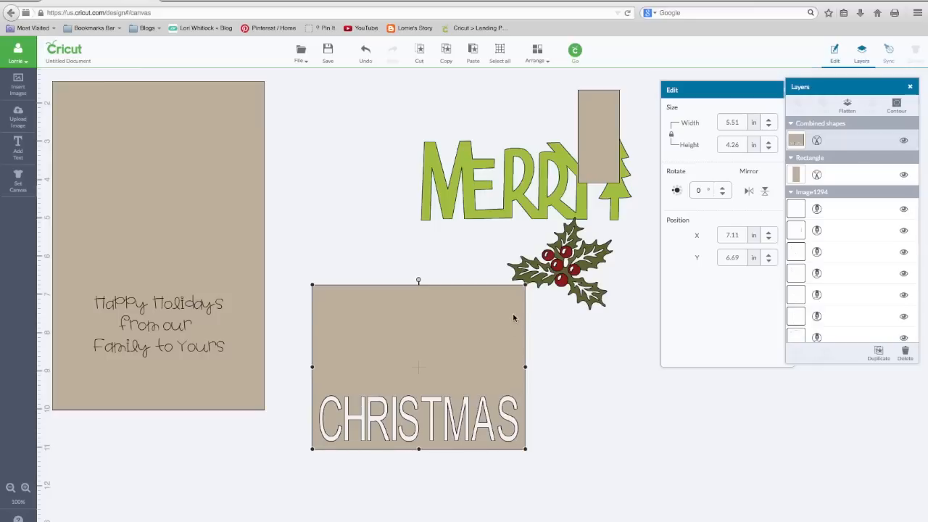
{"action": "mouse_move", "coordinate": [334, 298]}
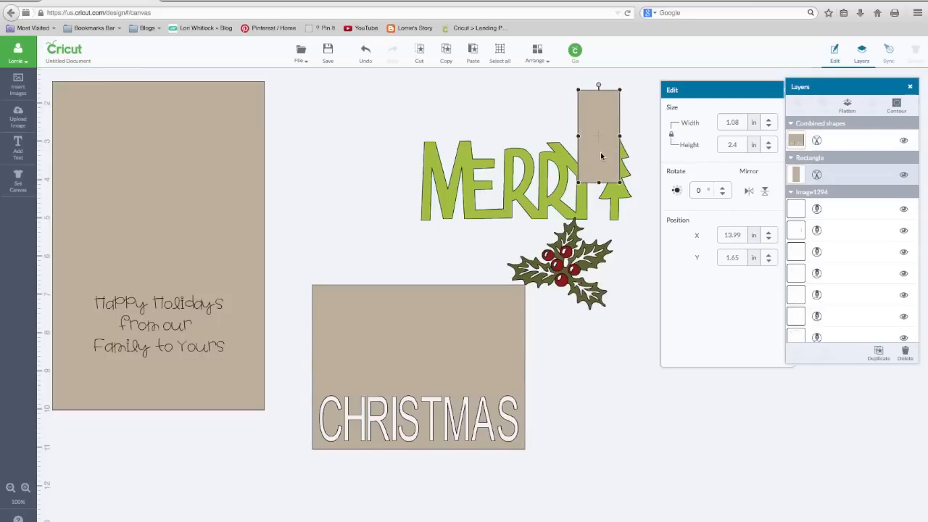
Step: Duplicate the tall rectangle and set the copy's line type to Write
{"action": "left_click_drag", "start_coordinate": [599, 138], "coordinate": [336, 185]}
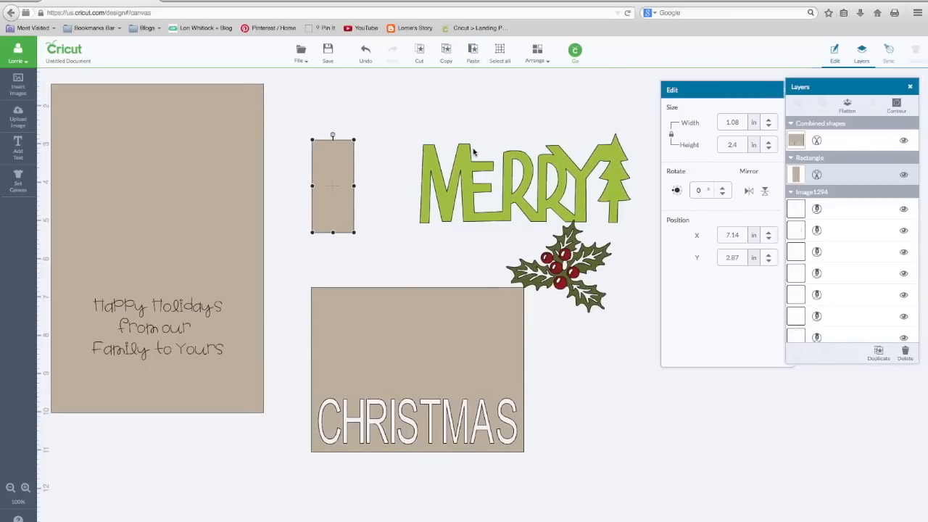
{"action": "left_click_drag", "start_coordinate": [333, 185], "coordinate": [343, 196]}
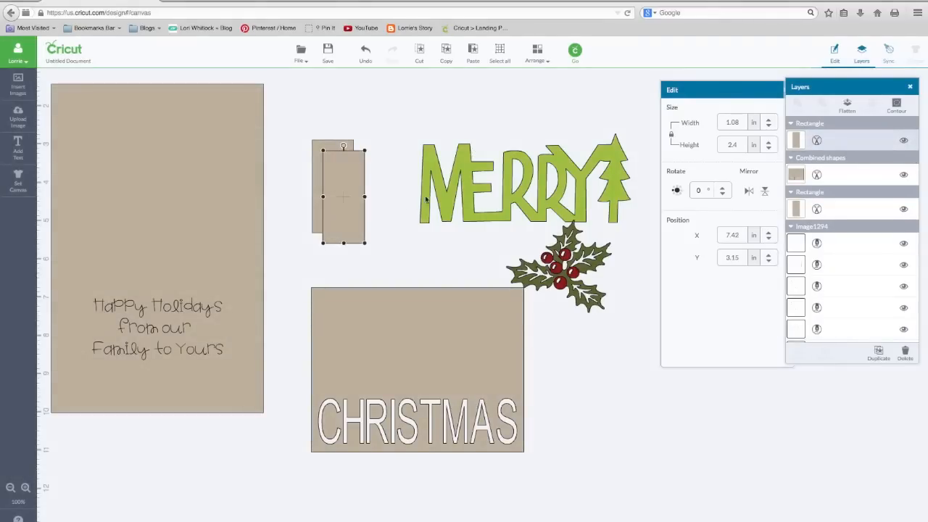
{"action": "left_click_drag", "start_coordinate": [343, 193], "coordinate": [592, 139]}
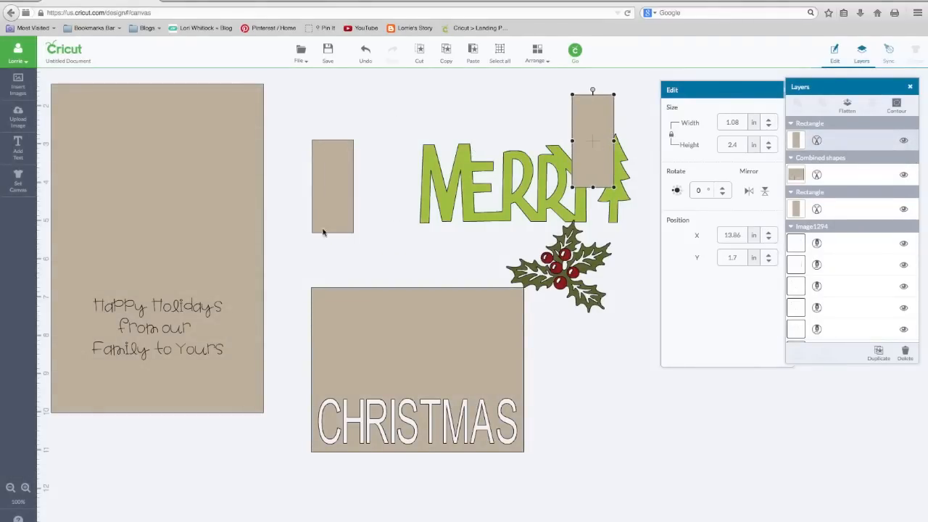
{"action": "left_click", "coordinate": [332, 185]}
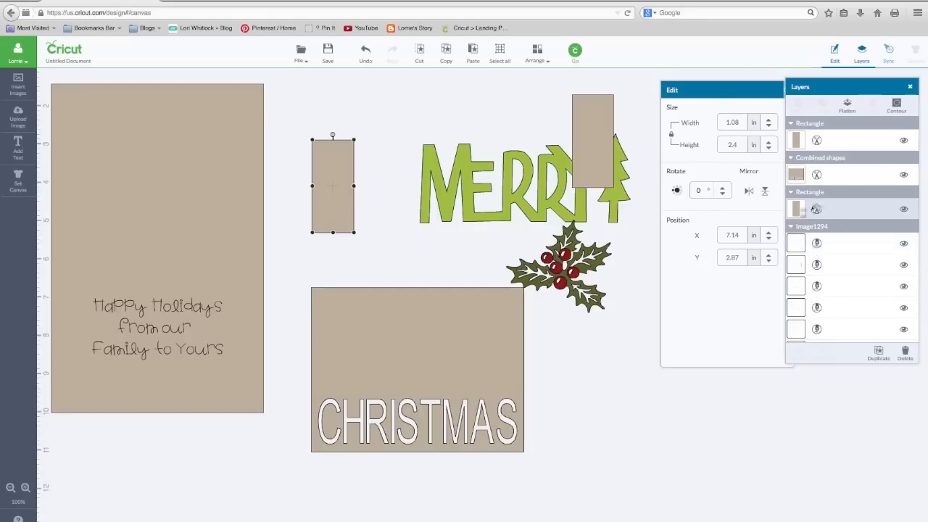
{"action": "left_click", "coordinate": [796, 210]}
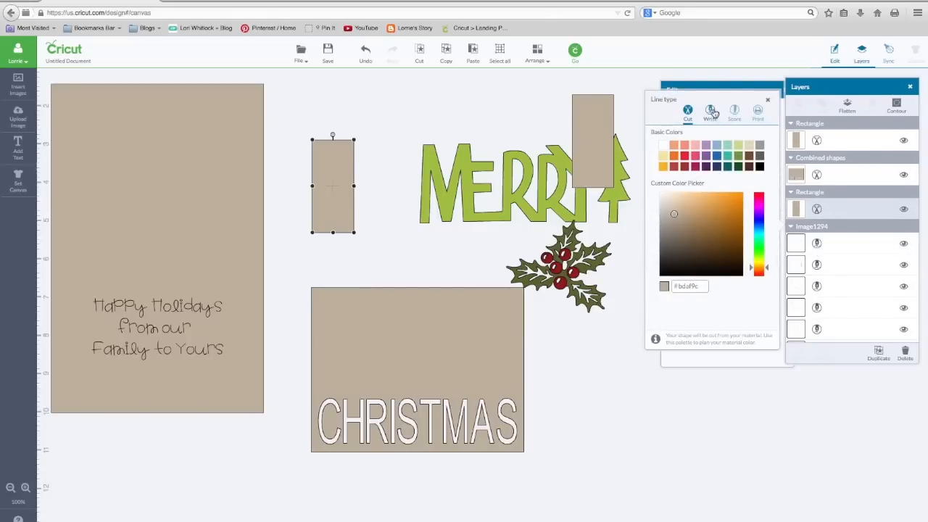
{"action": "left_click", "coordinate": [710, 112]}
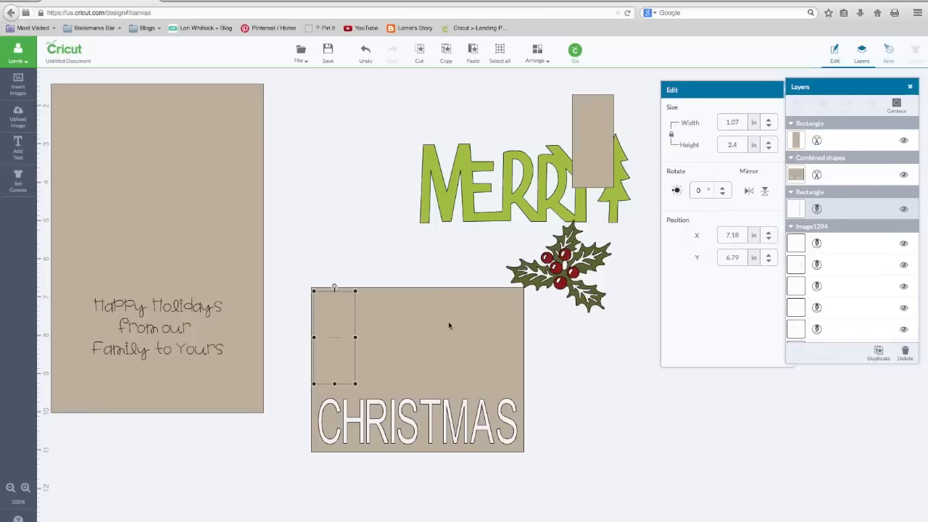
{"action": "mouse_move", "coordinate": [436, 332]}
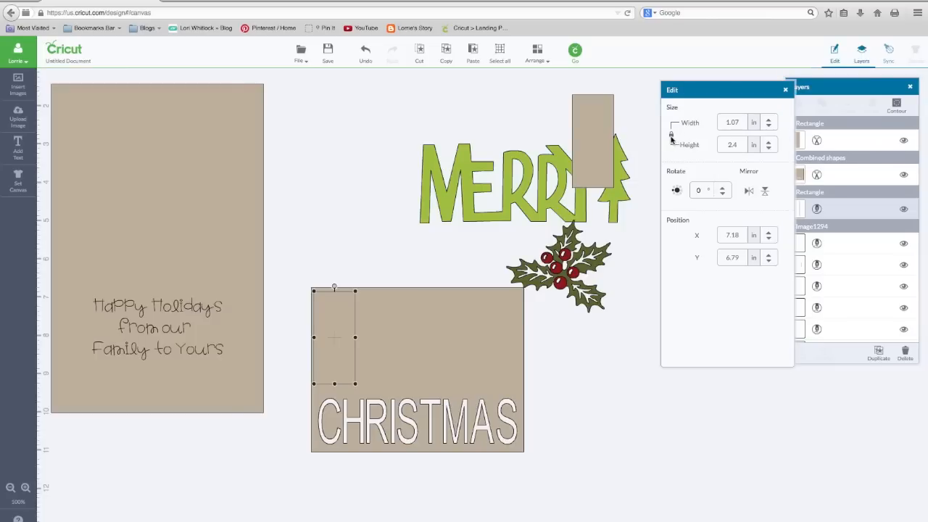
{"action": "mouse_move", "coordinate": [672, 138]}
{"action": "type", "text": "5.250"}
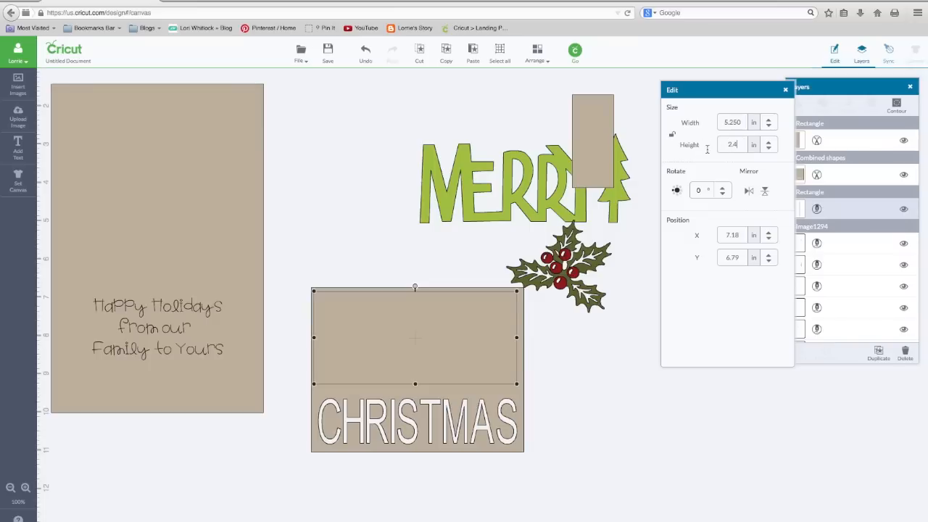
Step: Set the rectangle height to 4 inches and align it over the CHRISTMAS front panel
{"action": "left_click", "coordinate": [733, 144]}
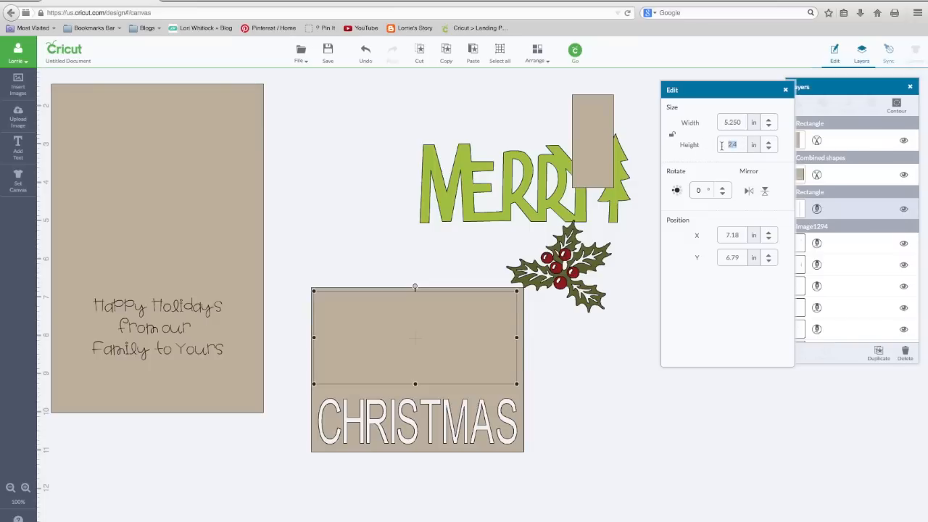
{"action": "type", "text": "4.0"}
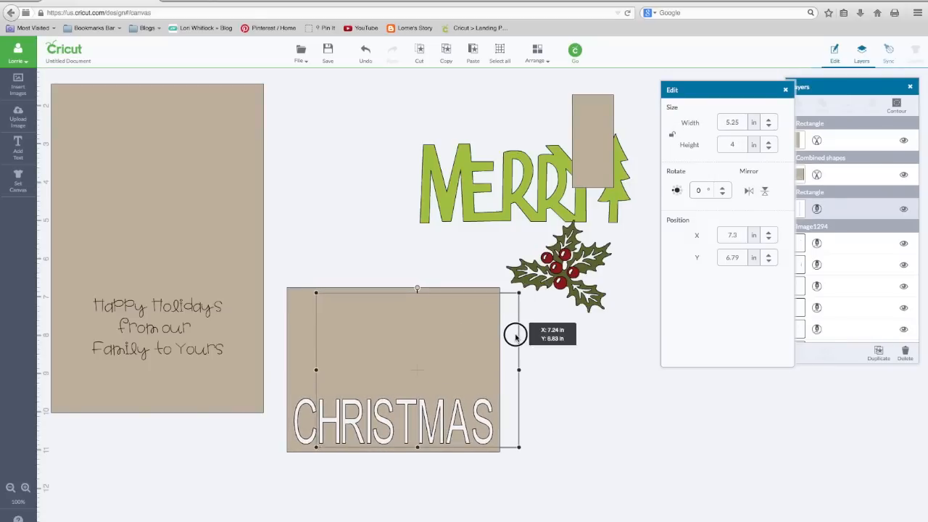
{"action": "left_click_drag", "start_coordinate": [516, 335], "coordinate": [495, 335]}
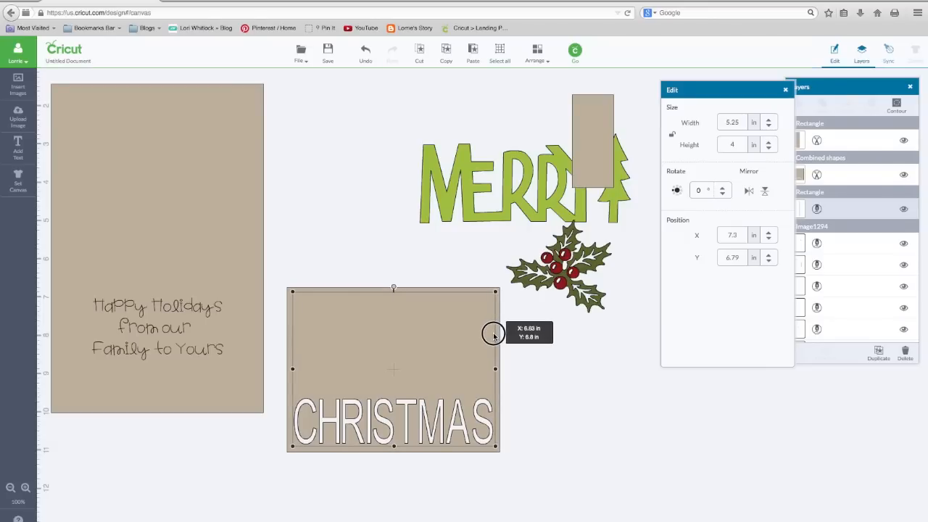
{"action": "left_click_drag", "start_coordinate": [493, 333], "coordinate": [478, 333]}
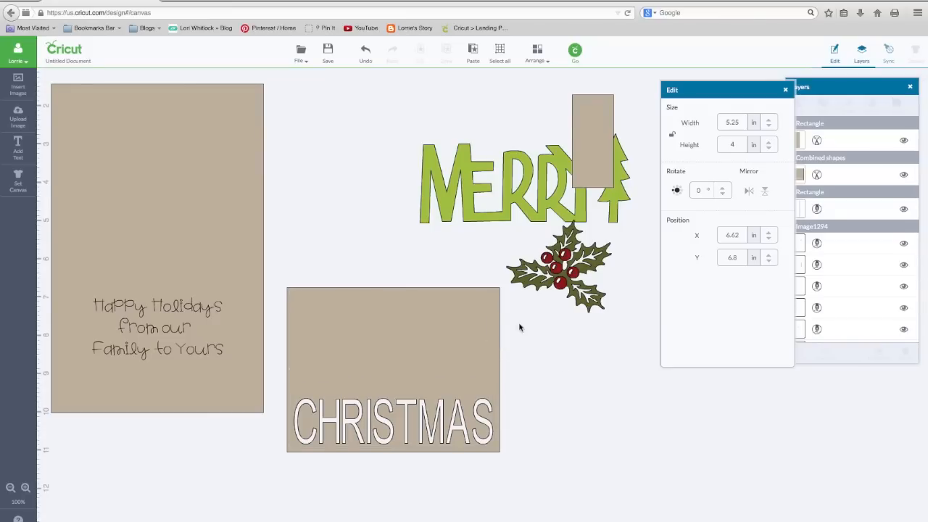
{"action": "left_click", "coordinate": [393, 369]}
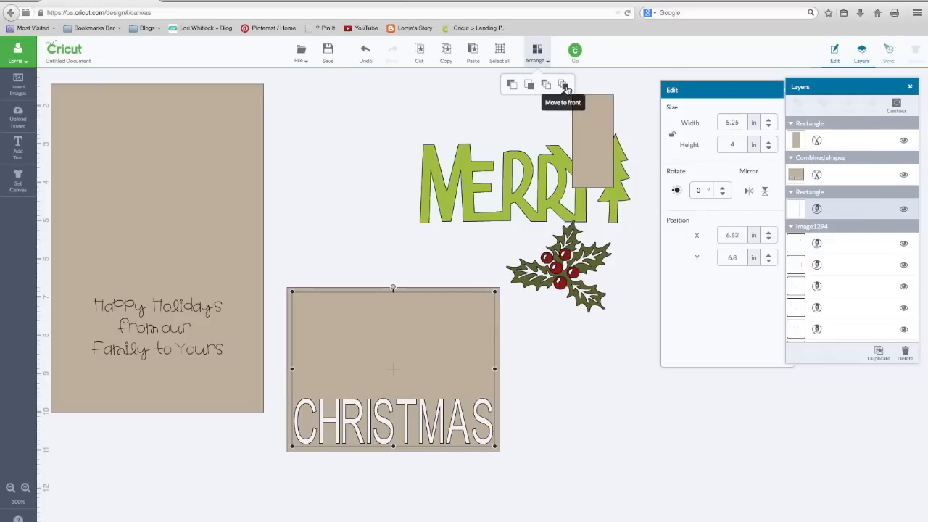
Step: Bring the rectangle to the front and set it to draw with a red pen
{"action": "left_click", "coordinate": [562, 84]}
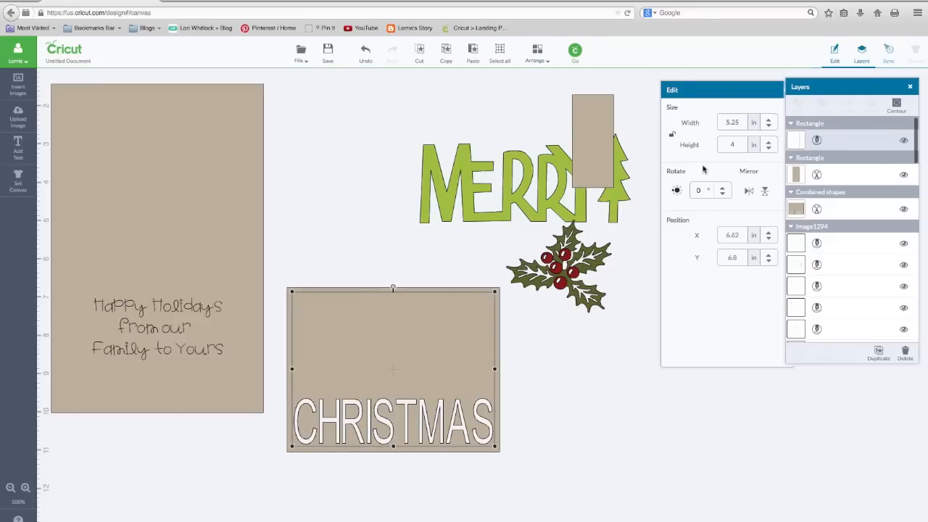
{"action": "left_click", "coordinate": [817, 140]}
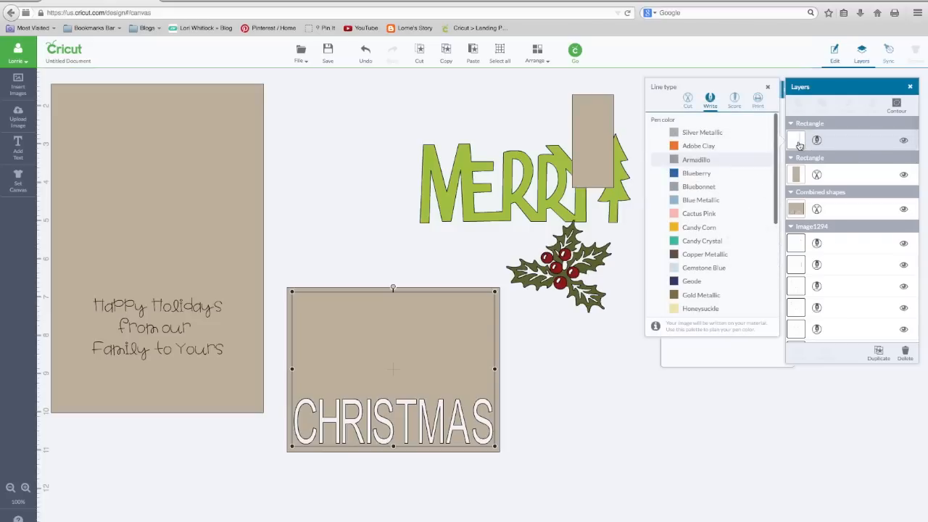
{"action": "scroll", "scroll_direction": "down", "scroll_amount": 3}
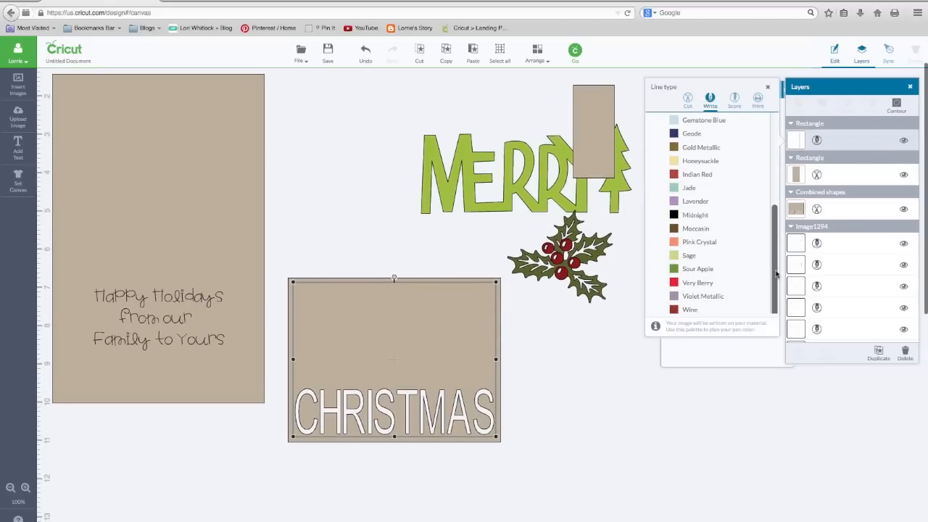
{"action": "left_click", "coordinate": [697, 283]}
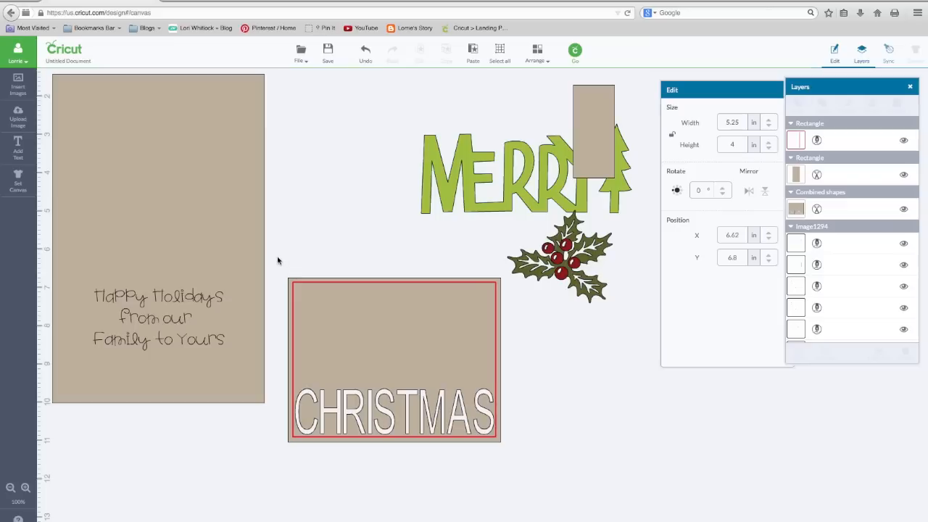
Step: Attach the red pen border to the CHRISTMAS front panel
{"action": "left_click", "coordinate": [393, 359]}
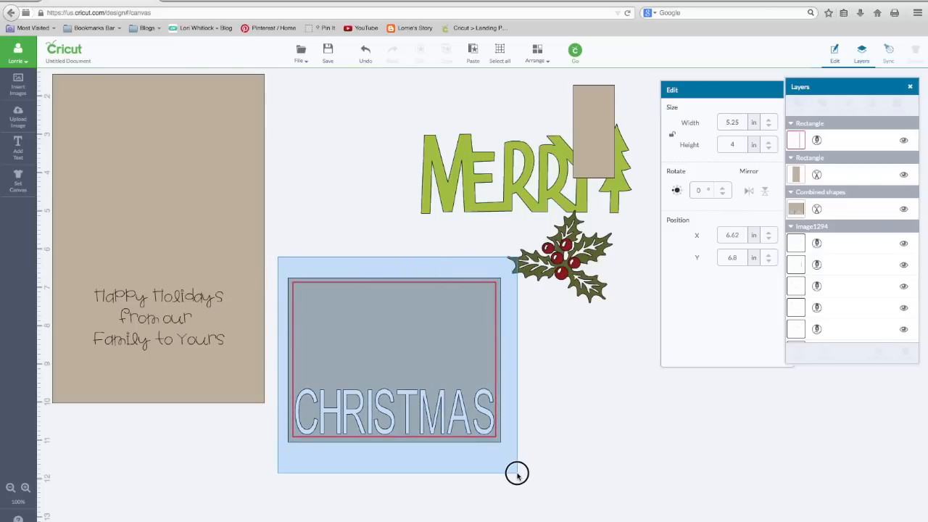
{"action": "right_click", "coordinate": [396, 359]}
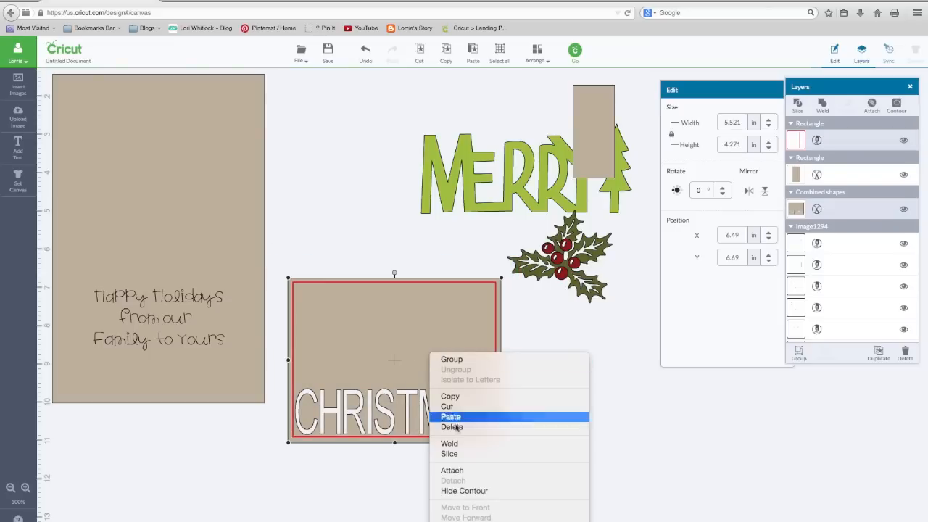
{"action": "left_click", "coordinate": [464, 473]}
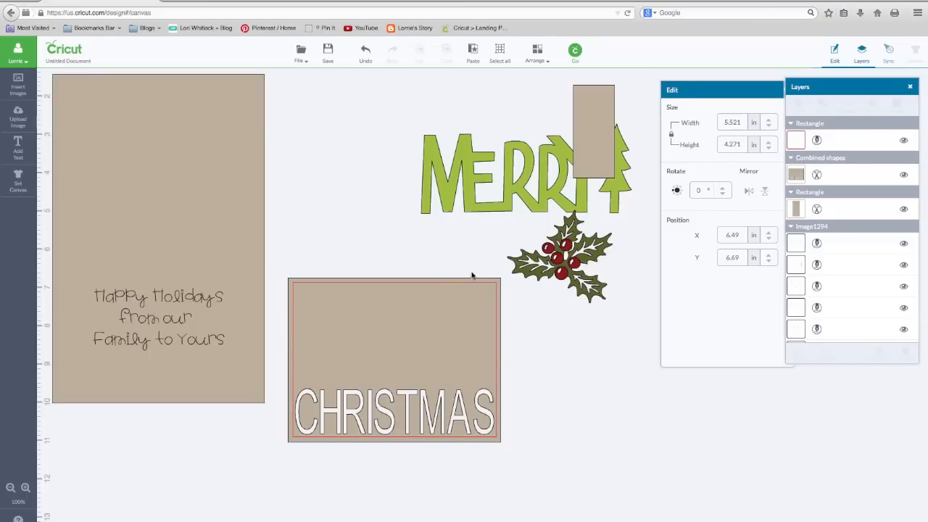
{"action": "mouse_move", "coordinate": [502, 291]}
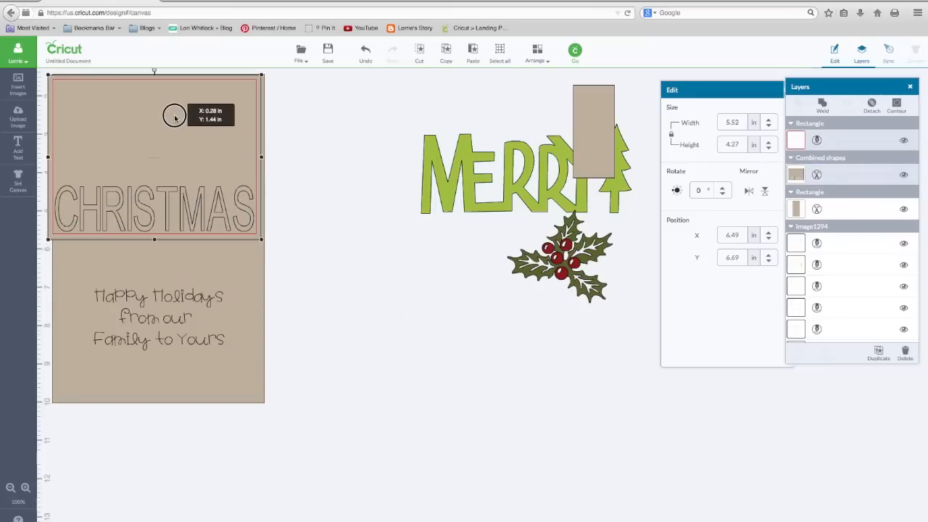
Step: Move the bordered front onto the card top and resize the loose rectangle unlocked to 5.25 wide
{"action": "left_click_drag", "start_coordinate": [174, 118], "coordinate": [179, 120]}
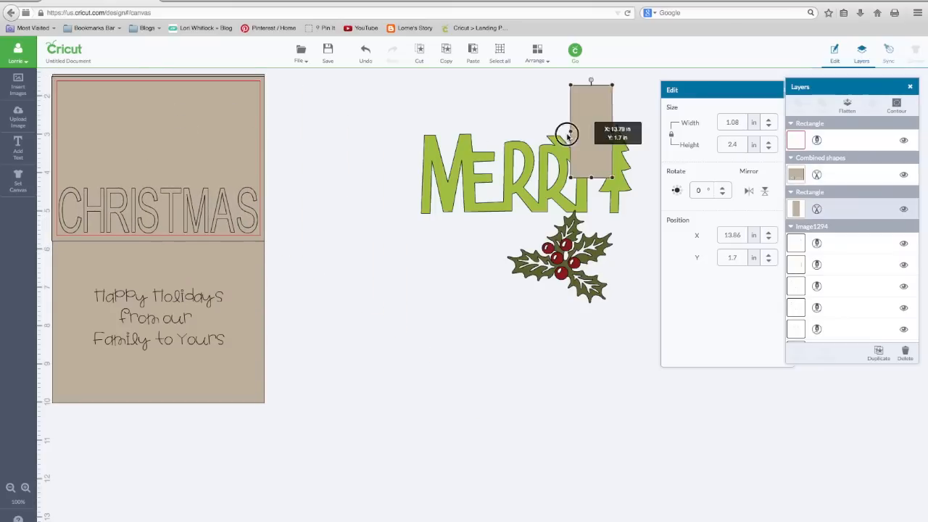
{"action": "left_click_drag", "start_coordinate": [591, 134], "coordinate": [383, 363]}
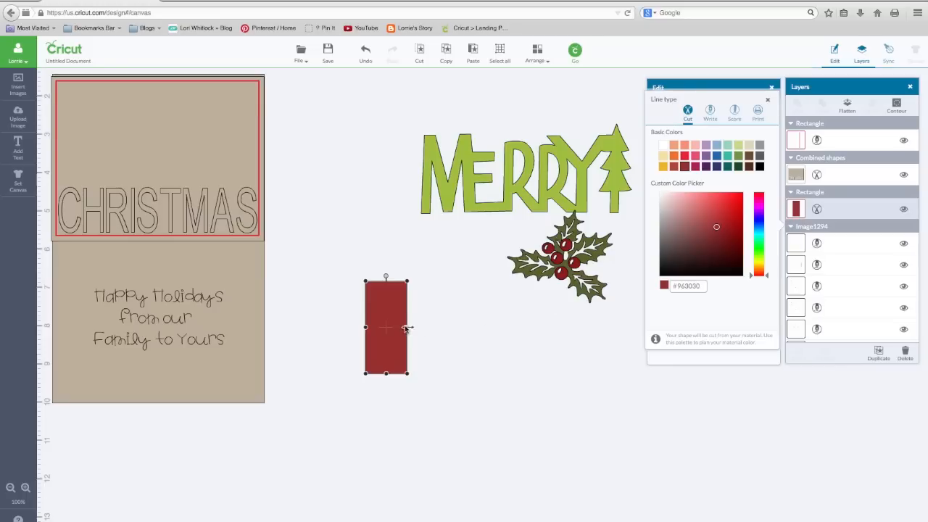
{"action": "mouse_move", "coordinate": [694, 87]}
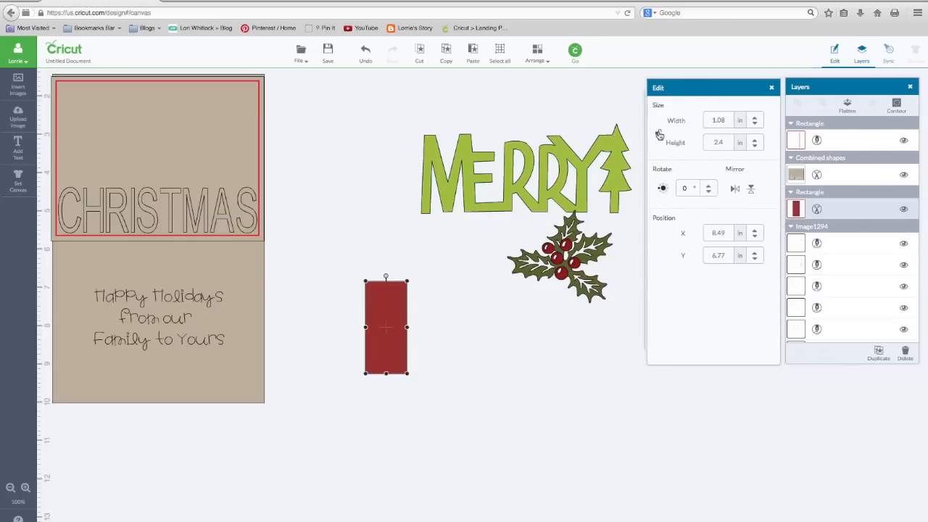
{"action": "left_click", "coordinate": [718, 120]}
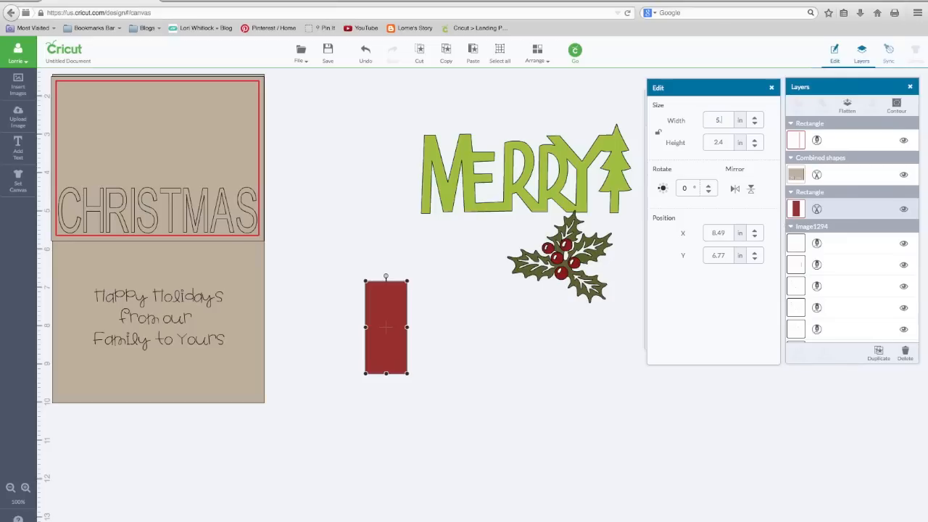
{"action": "type", "text": "5.25"}
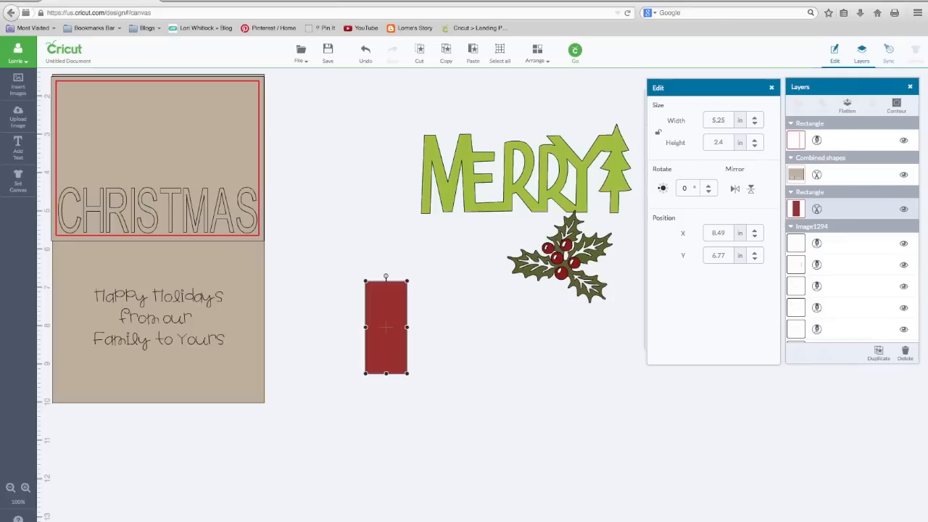
{"action": "left_click_drag", "start_coordinate": [407, 327], "coordinate": [568, 327]}
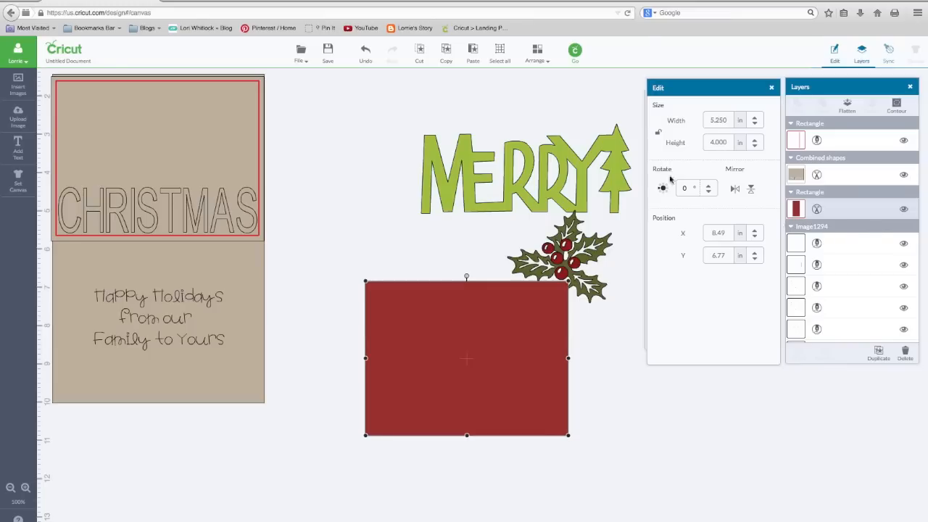
Step: Layer the CHRISTMAS front on the red mat, then bring MERRY forward, shrink it and set it above CHRISTMAS
{"action": "left_click_drag", "start_coordinate": [467, 358], "coordinate": [417, 341]}
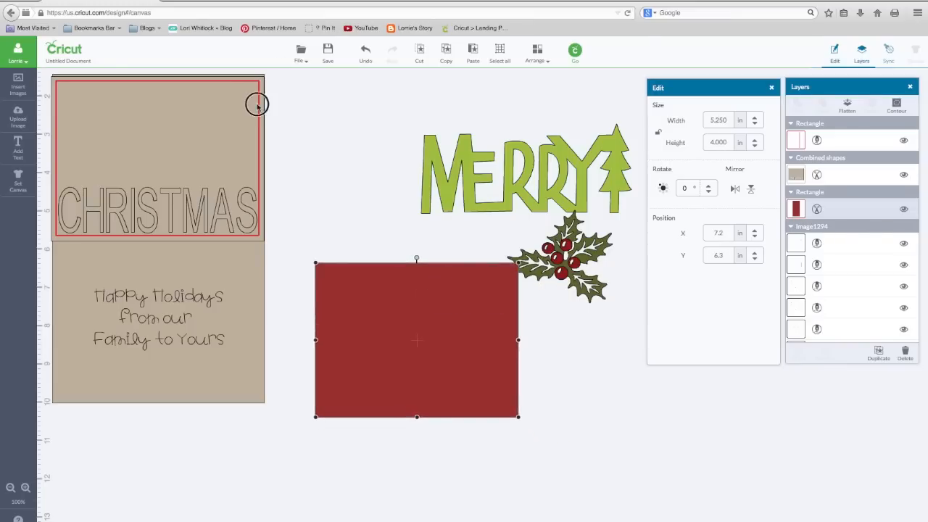
{"action": "left_click_drag", "start_coordinate": [257, 104], "coordinate": [513, 284]}
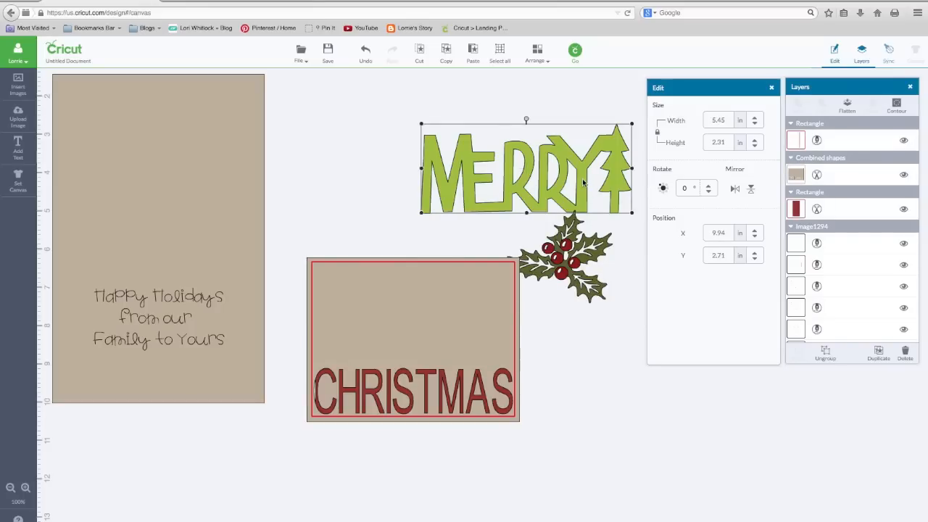
{"action": "left_click_drag", "start_coordinate": [527, 169], "coordinate": [417, 172]}
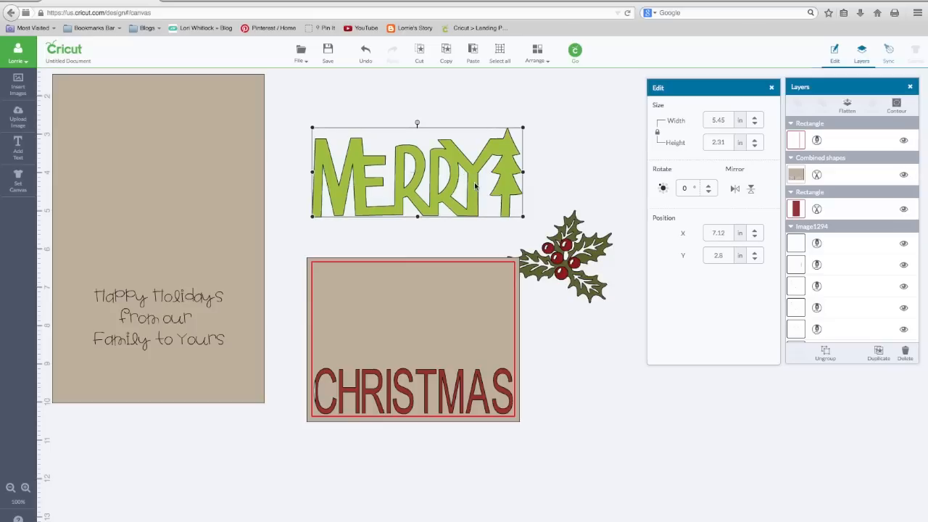
{"action": "left_click", "coordinate": [535, 52]}
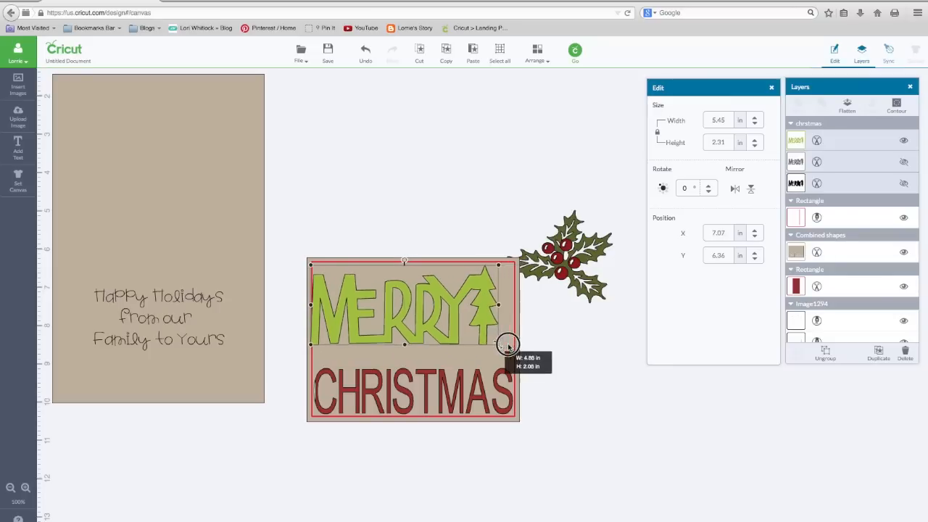
{"action": "left_click_drag", "start_coordinate": [499, 344], "coordinate": [458, 327]}
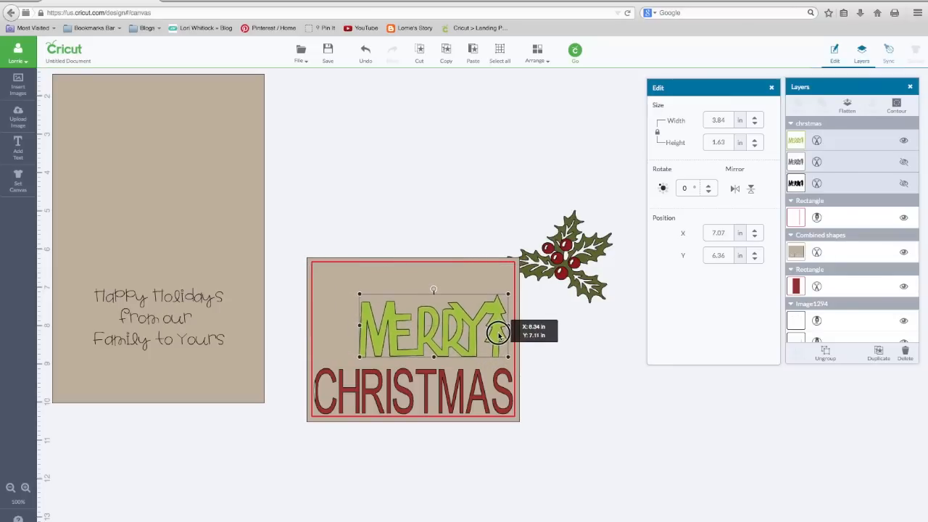
{"action": "left_click_drag", "start_coordinate": [497, 332], "coordinate": [495, 328]}
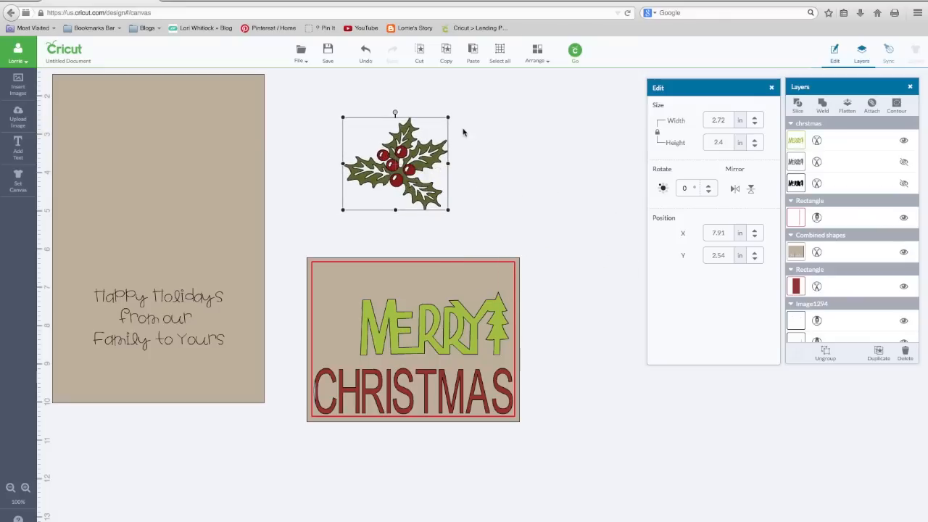
Step: Shrink the rotated holly into the front's top-left corner and place a copy above the card
{"action": "left_click_drag", "start_coordinate": [447, 116], "coordinate": [360, 118]}
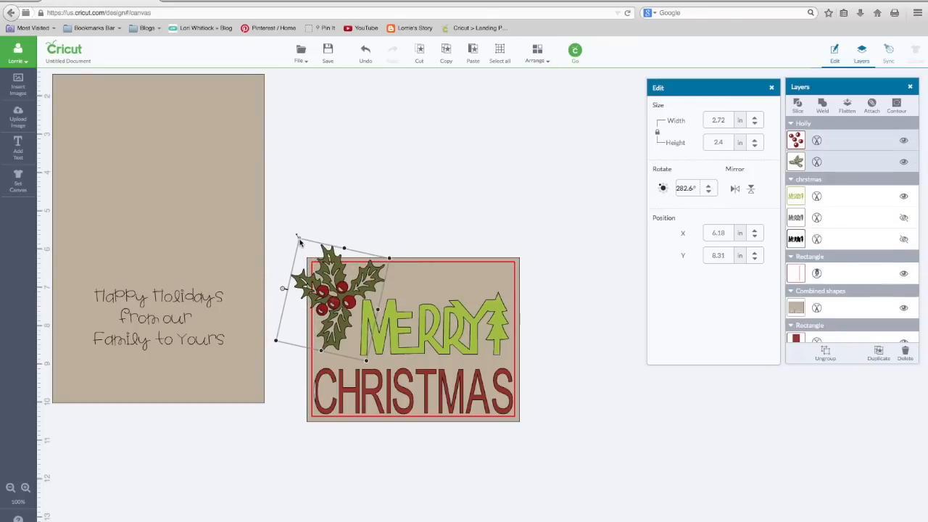
{"action": "left_click_drag", "start_coordinate": [297, 240], "coordinate": [326, 272]}
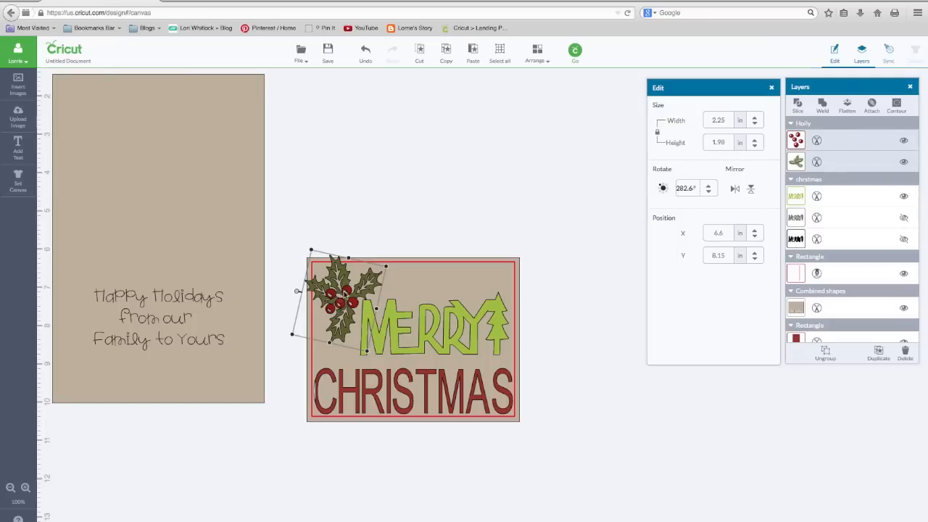
{"action": "left_click_drag", "start_coordinate": [344, 301], "coordinate": [341, 304]}
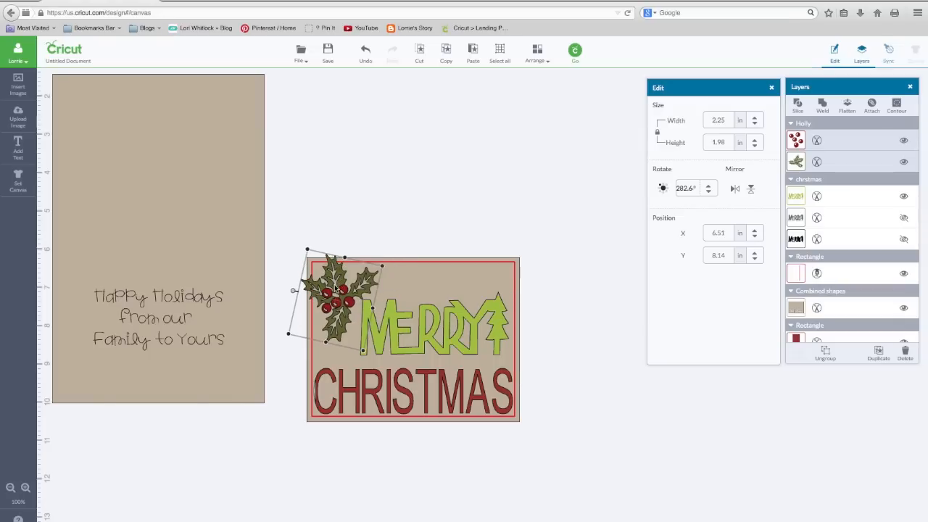
{"action": "mouse_move", "coordinate": [457, 321]}
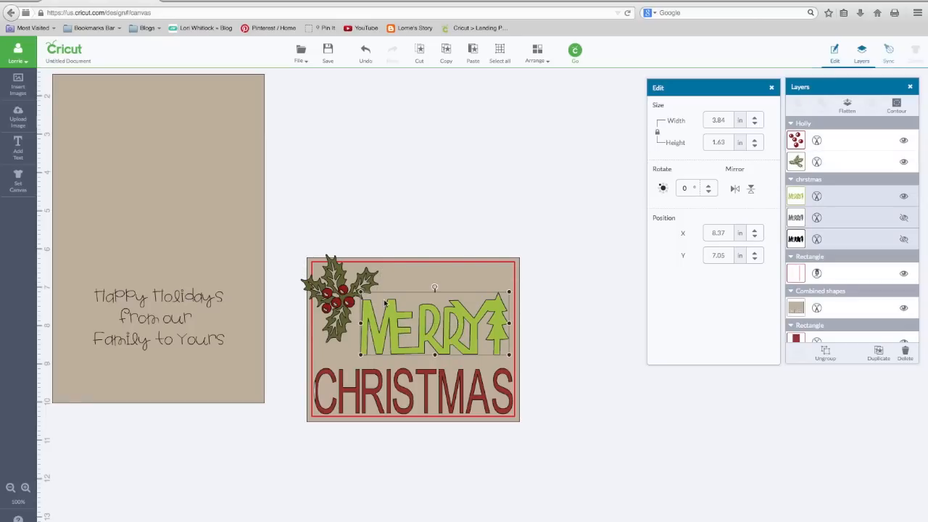
{"action": "right_click", "coordinate": [341, 283]}
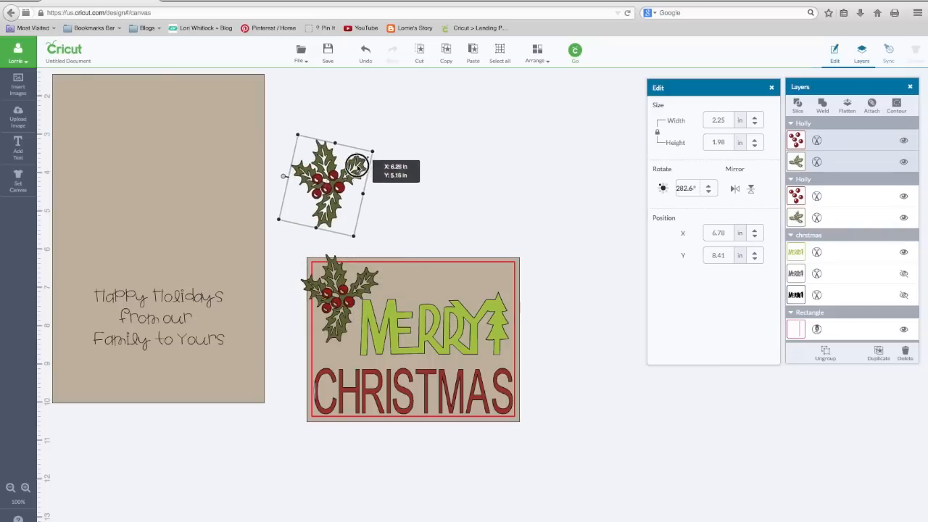
{"action": "left_click_drag", "start_coordinate": [327, 189], "coordinate": [323, 182]}
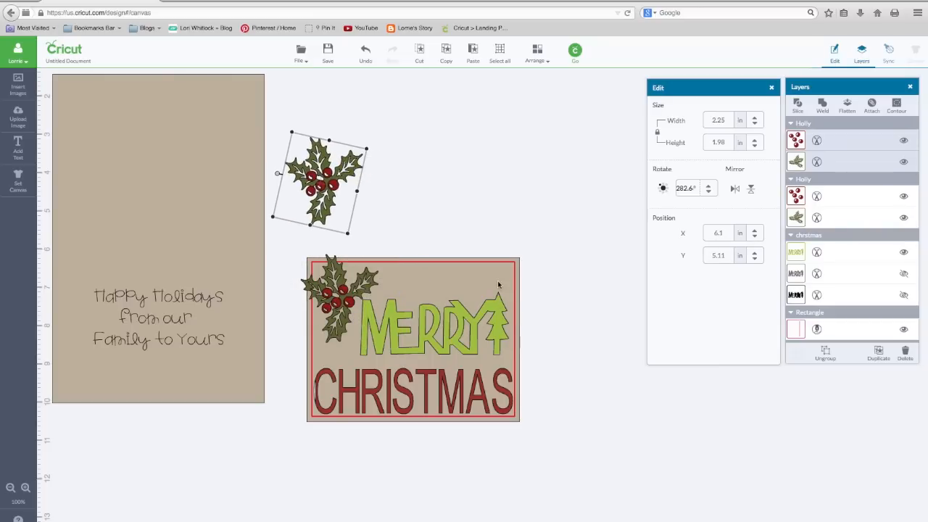
{"action": "mouse_move", "coordinate": [101, 167]}
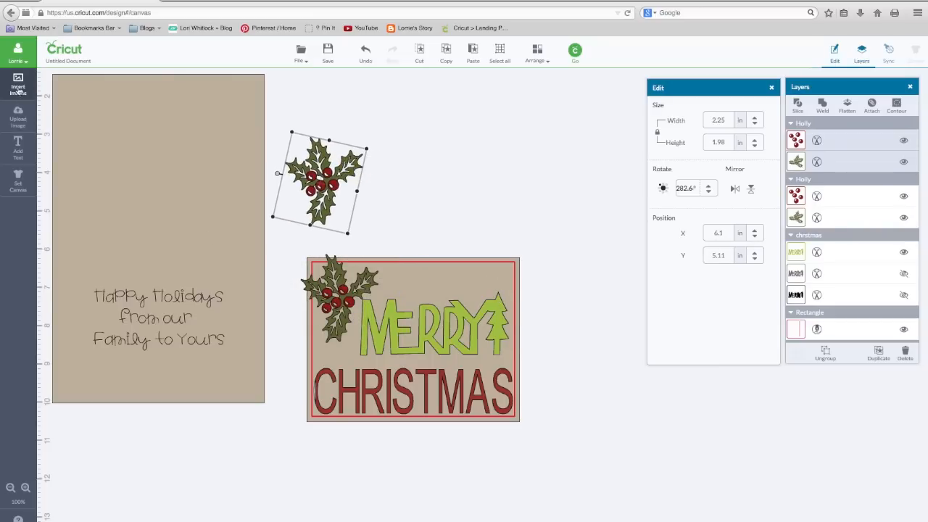
Step: Search the image library for 'STAR' and insert the plain green star
{"action": "left_click", "coordinate": [18, 82]}
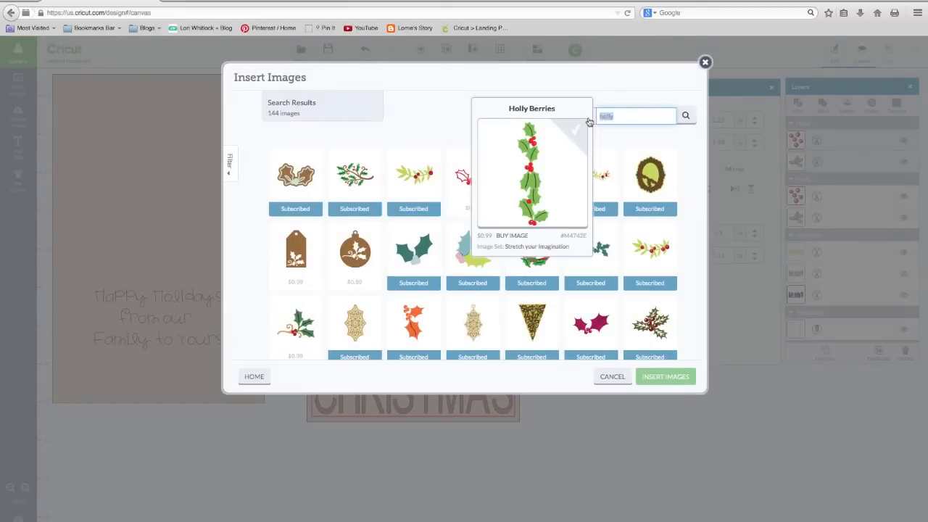
{"action": "type", "text": "STAR"}
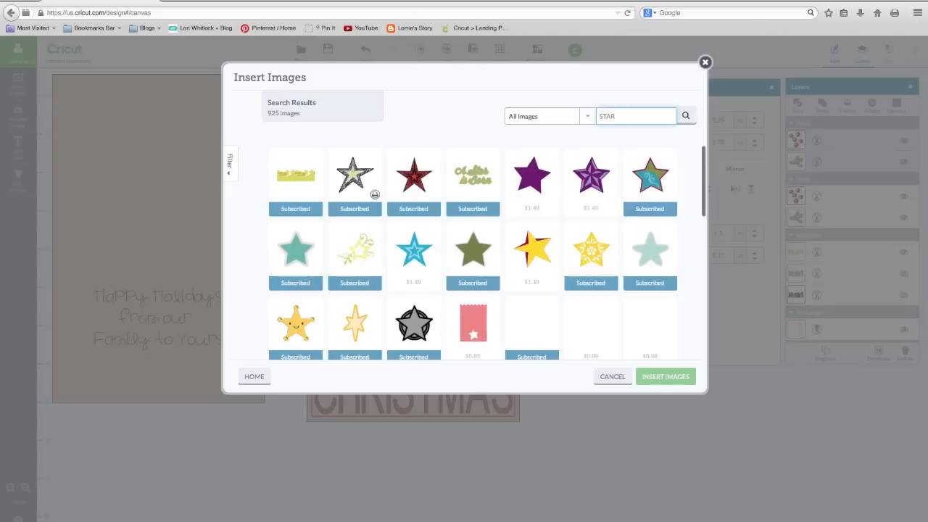
{"action": "left_click", "coordinate": [472, 251]}
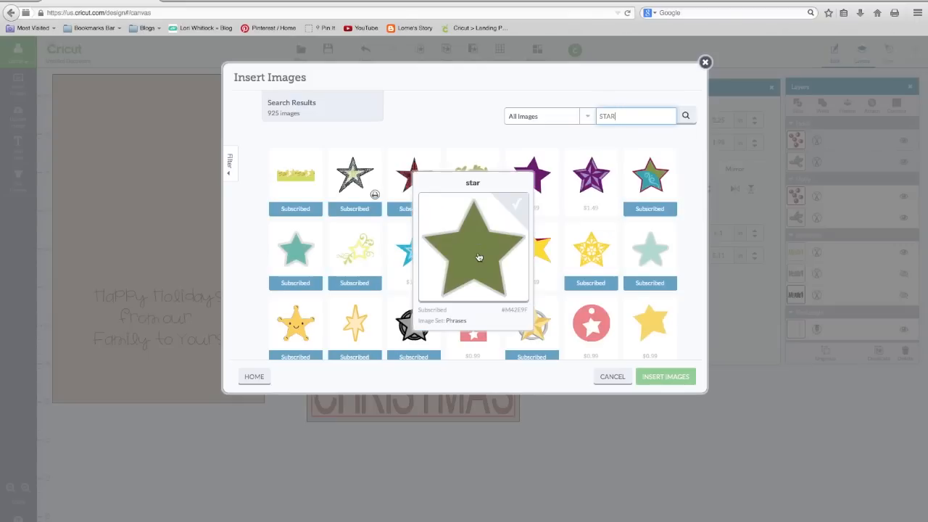
{"action": "left_click", "coordinate": [649, 326]}
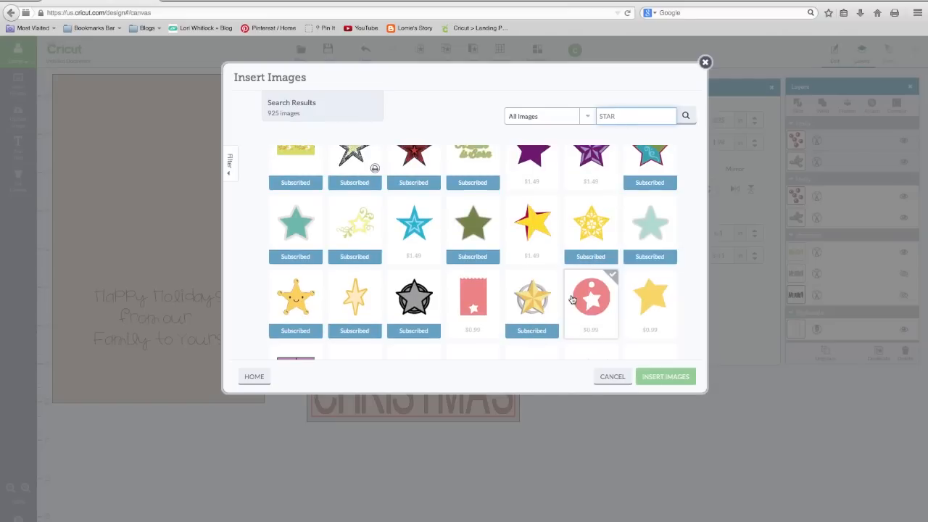
{"action": "left_click", "coordinate": [472, 221]}
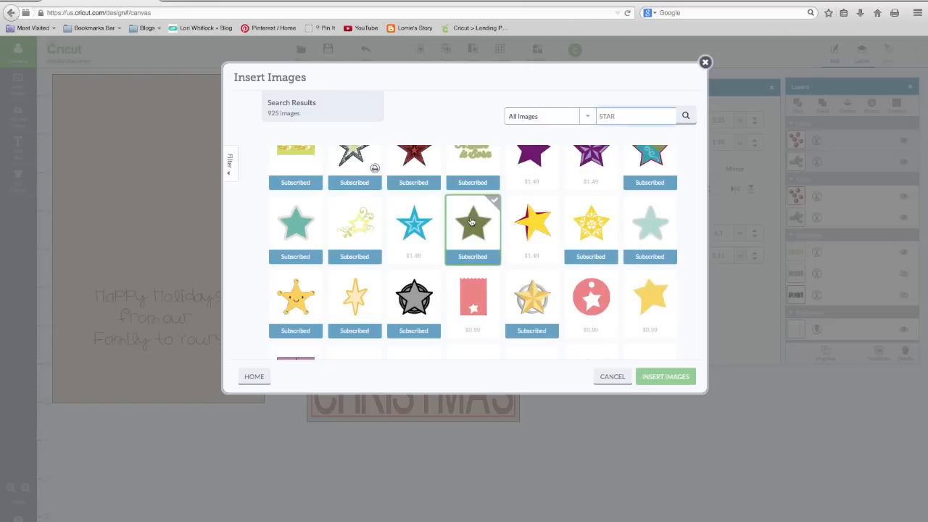
{"action": "left_click", "coordinate": [473, 221]}
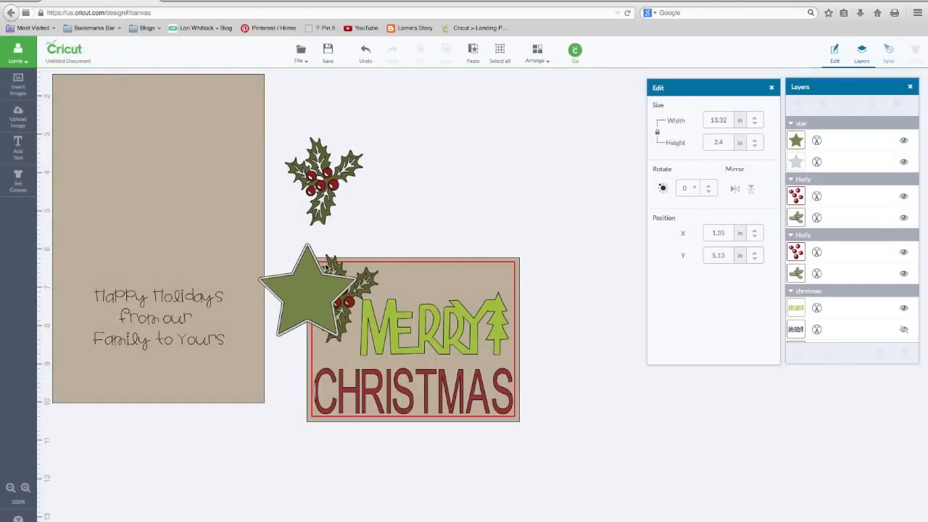
Step: Keep only the star's silver base layer, shrink it, and set it on the card's top-right corner
{"action": "left_click_drag", "start_coordinate": [309, 290], "coordinate": [475, 152]}
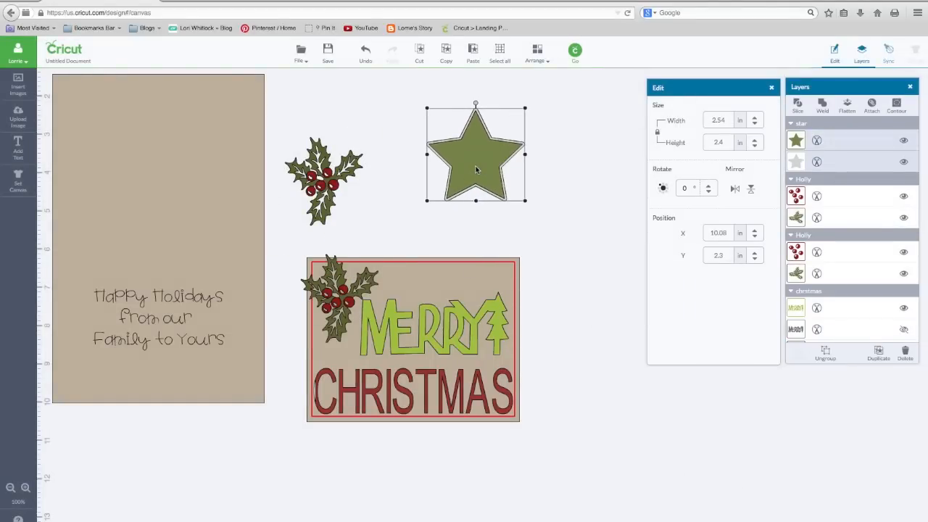
{"action": "left_click", "coordinate": [462, 161]}
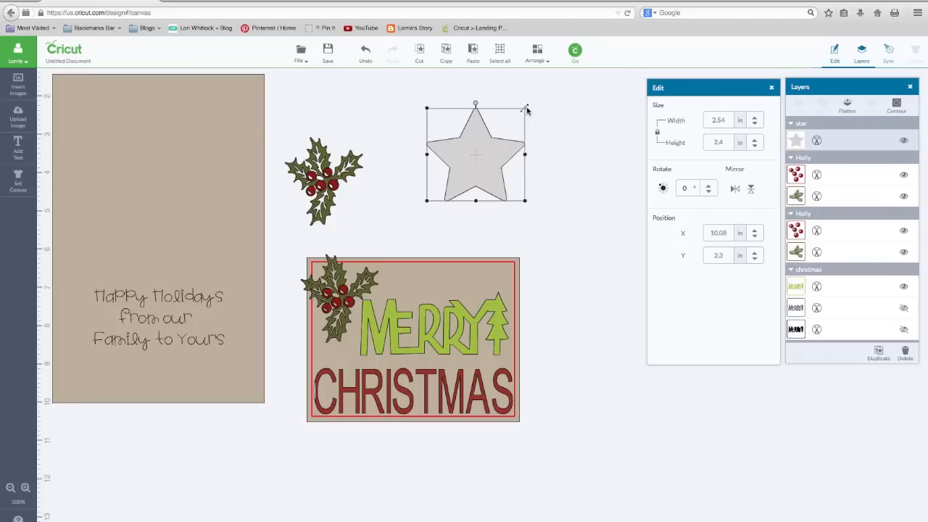
{"action": "left_click_drag", "start_coordinate": [525, 107], "coordinate": [459, 167]}
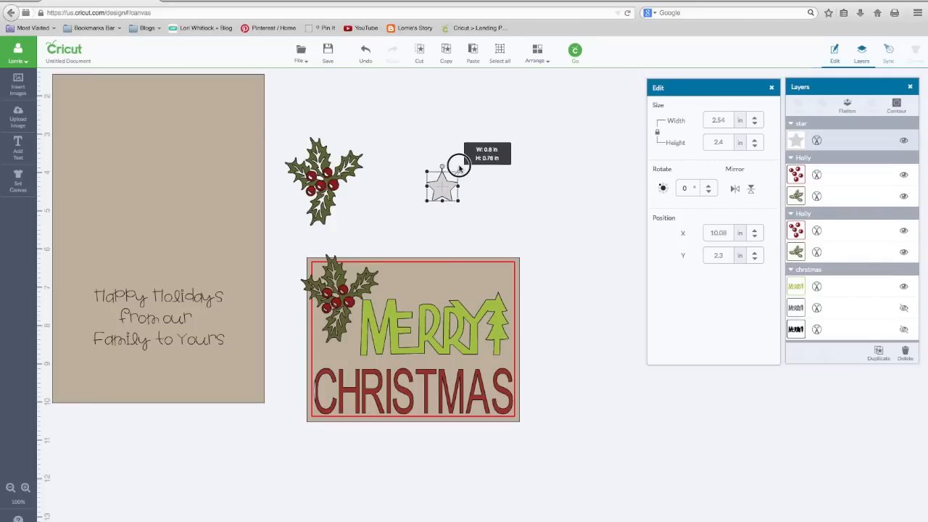
{"action": "left_click_drag", "start_coordinate": [441, 179], "coordinate": [496, 278]}
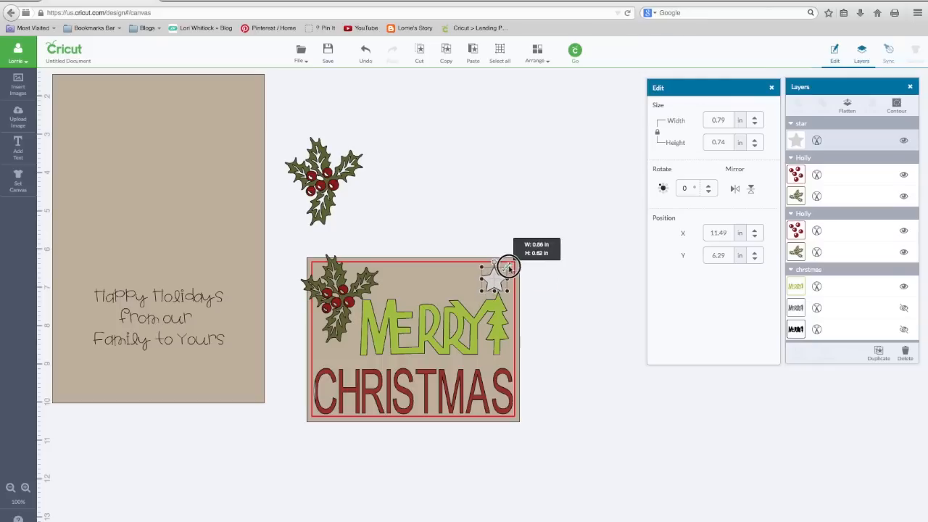
{"action": "left_click_drag", "start_coordinate": [508, 267], "coordinate": [496, 280]}
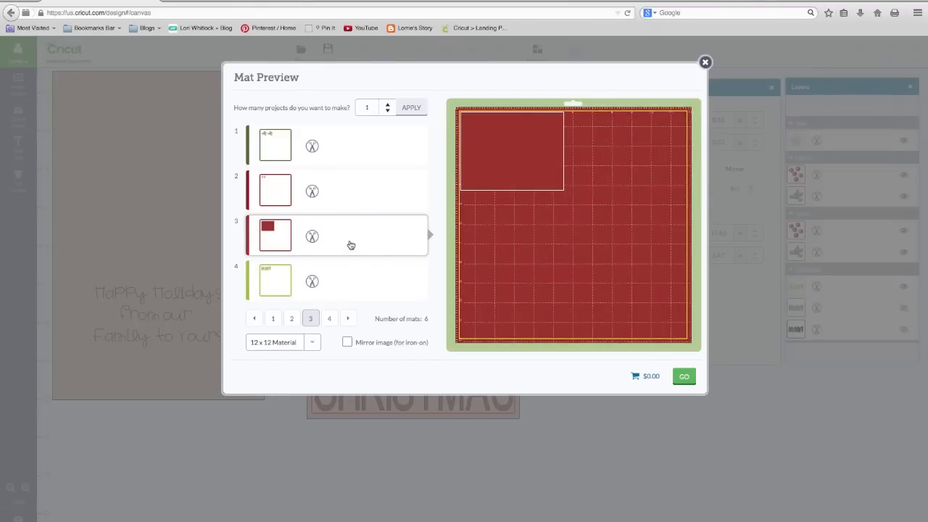
{"action": "mouse_move", "coordinate": [343, 196]}
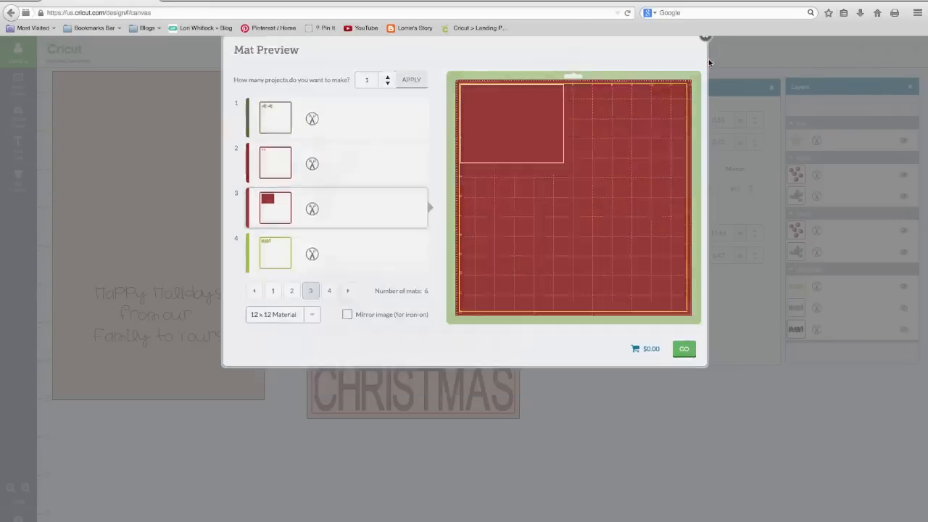
Step: Leave Mat Preview, review the five material colours in Color Sync, and resend with Go
{"action": "left_click", "coordinate": [705, 38]}
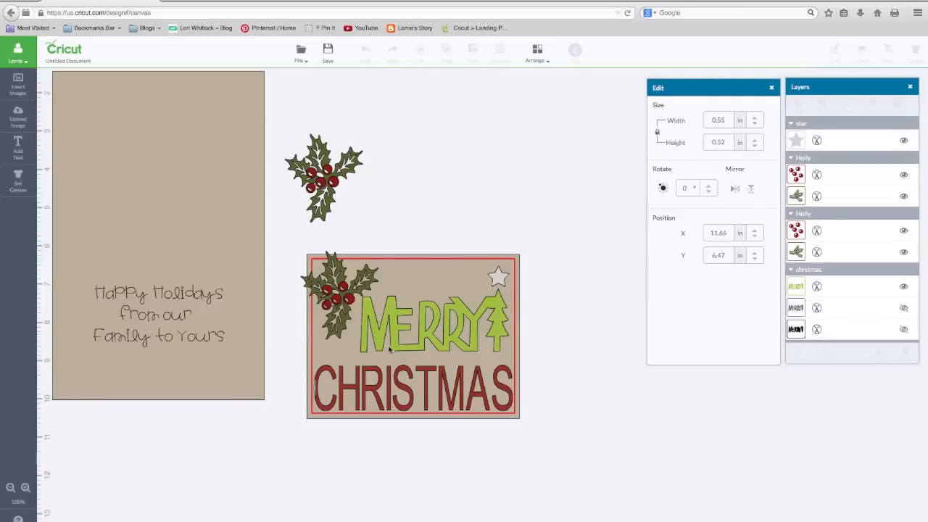
{"action": "mouse_move", "coordinate": [616, 213]}
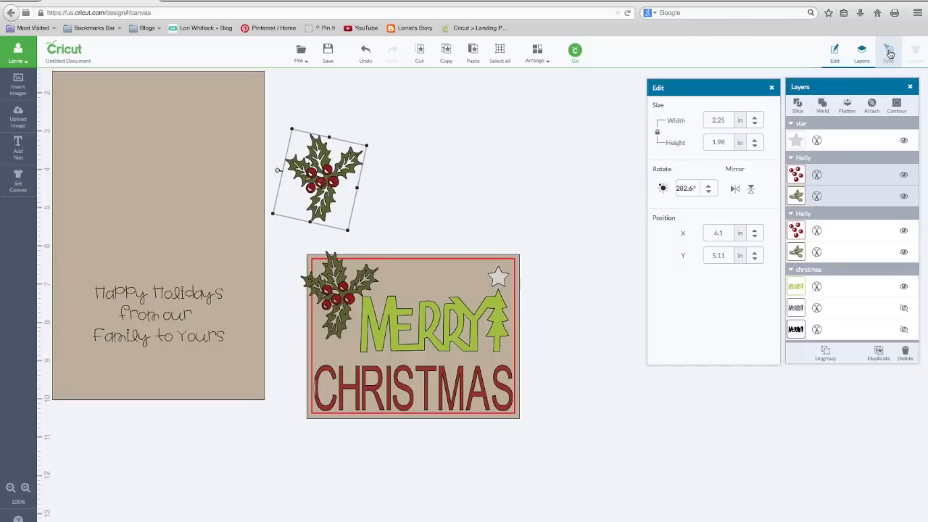
{"action": "left_click", "coordinate": [888, 51]}
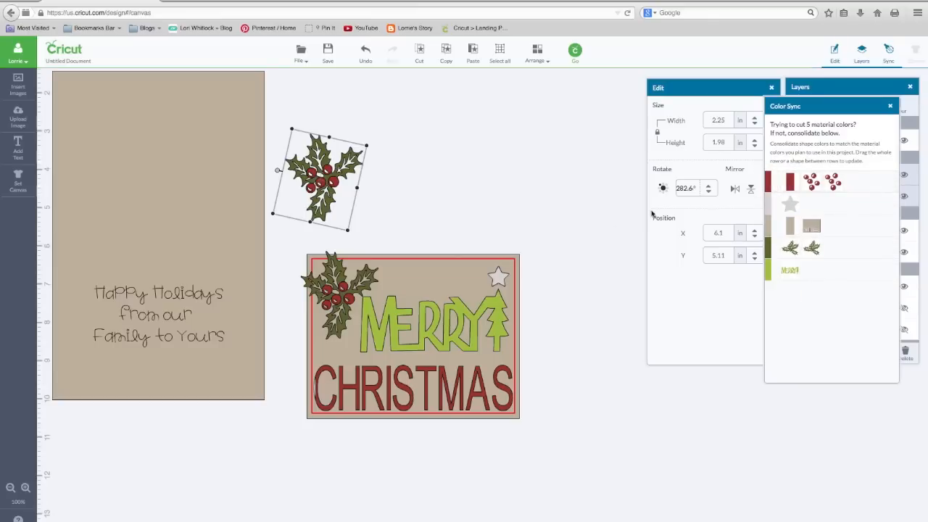
{"action": "left_click", "coordinate": [891, 106]}
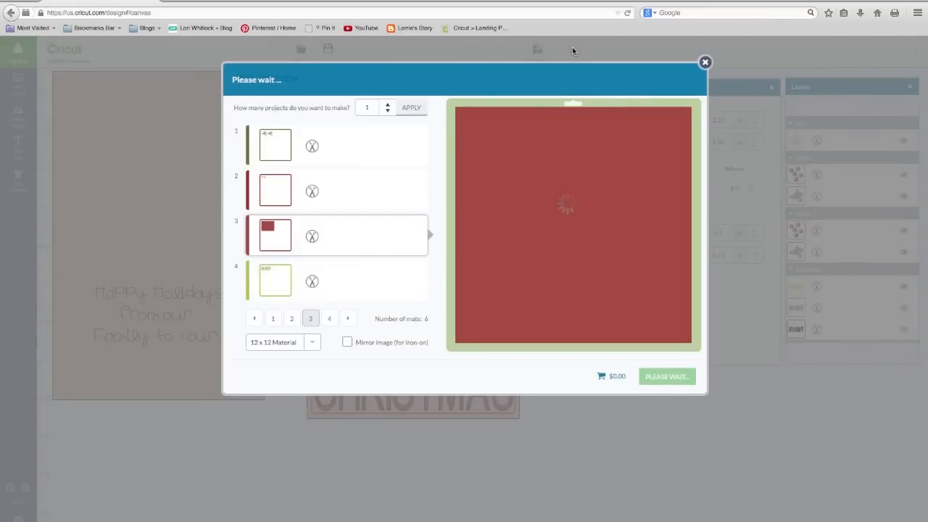
{"action": "mouse_move", "coordinate": [494, 111]}
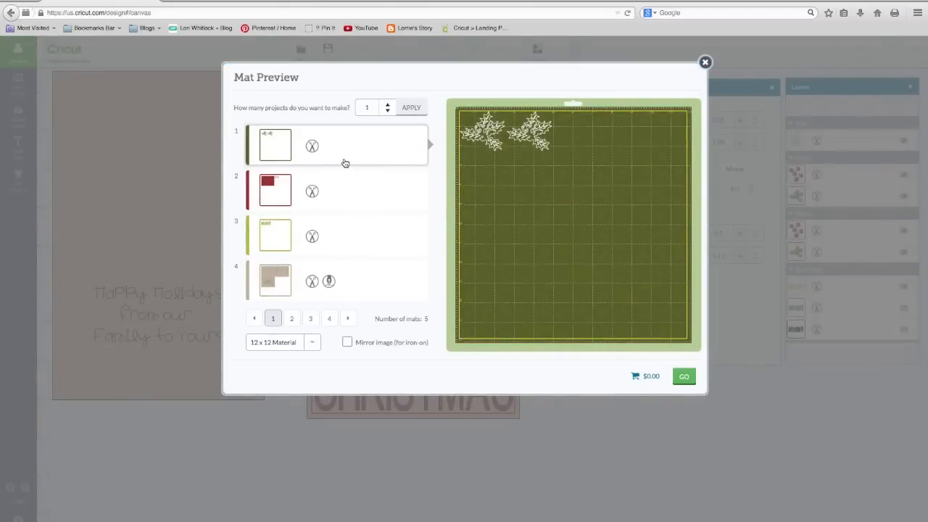
Step: Inspect the red material mat and the silver star mat, then close Mat Preview
{"action": "left_click", "coordinate": [292, 319]}
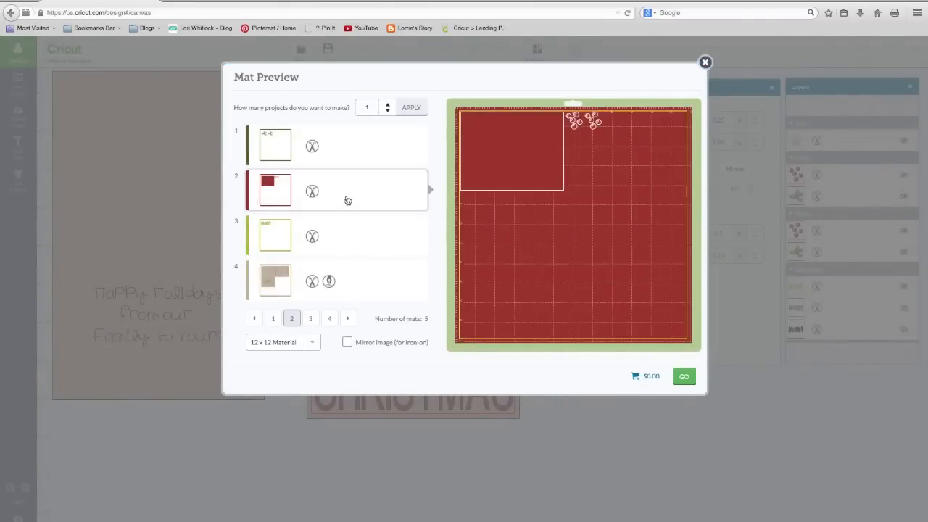
{"action": "mouse_move", "coordinate": [588, 121]}
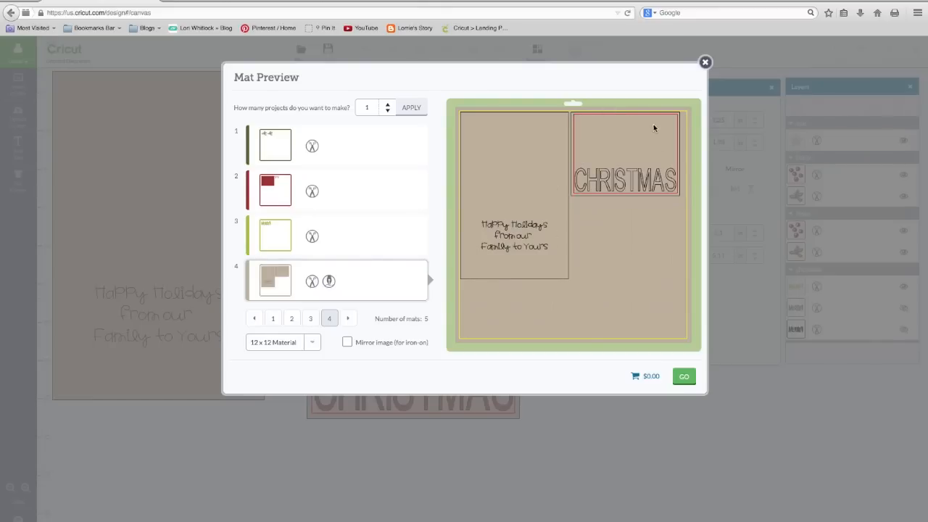
{"action": "mouse_move", "coordinate": [636, 187]}
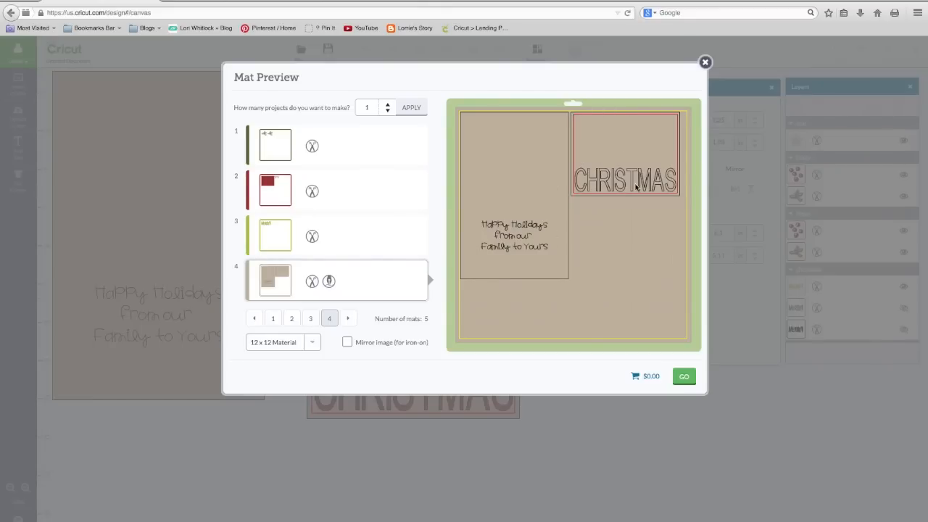
{"action": "left_click", "coordinate": [348, 317]}
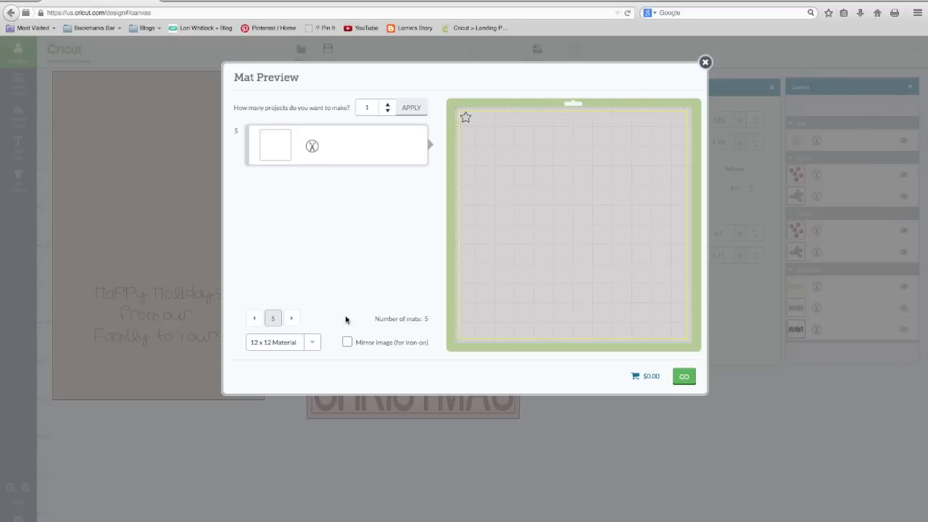
{"action": "mouse_move", "coordinate": [478, 120]}
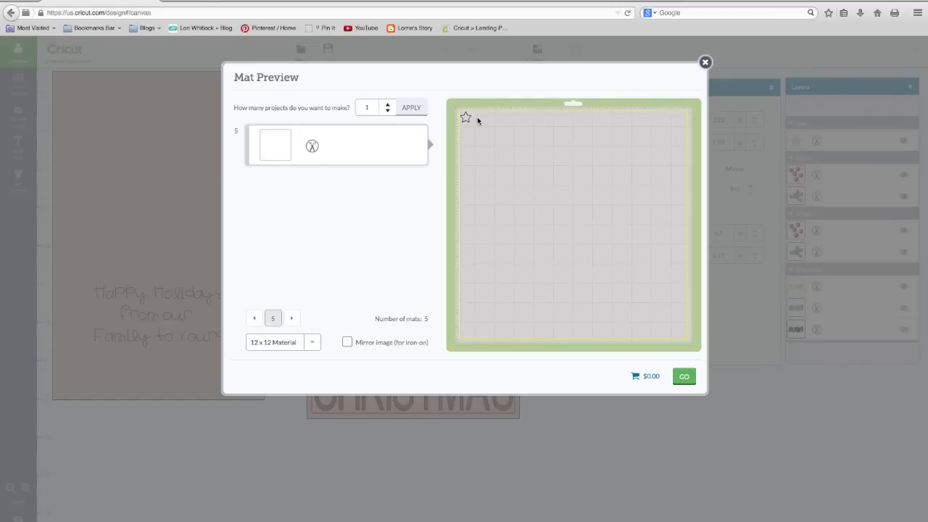
{"action": "mouse_move", "coordinate": [356, 169]}
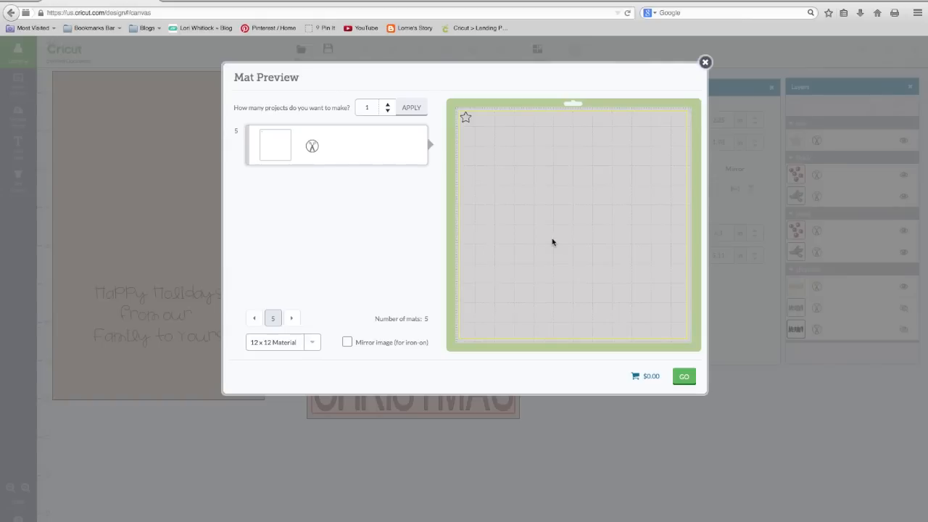
{"action": "mouse_move", "coordinate": [675, 323]}
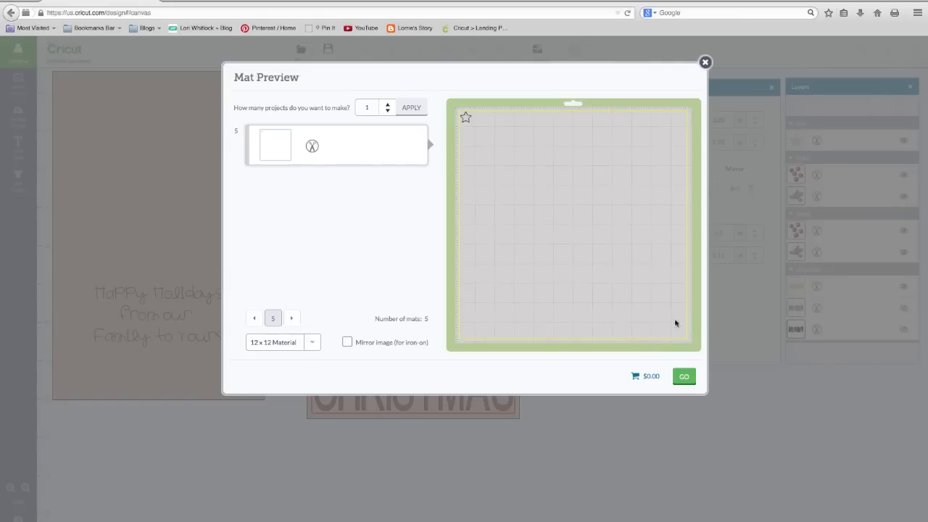
{"action": "left_click", "coordinate": [705, 62]}
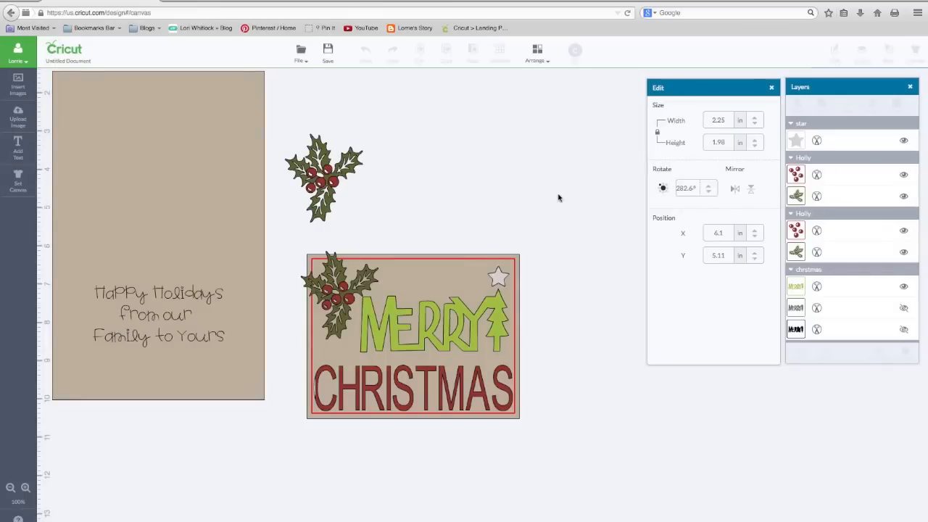